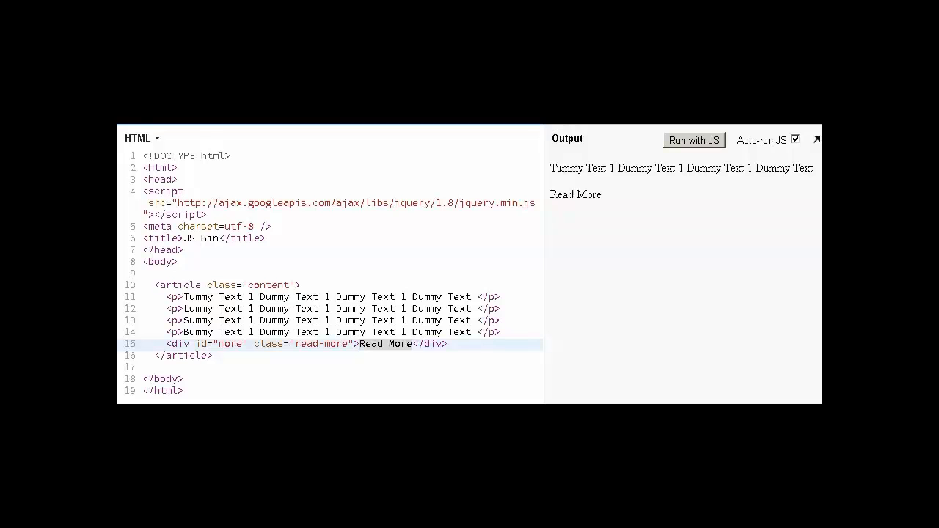
pyautogui.moveTo(601, 152)
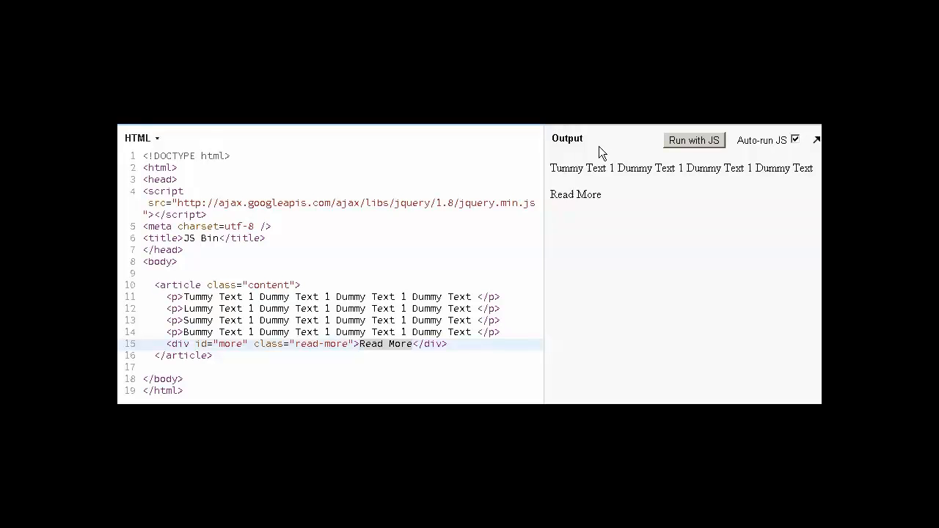
pyautogui.moveTo(566, 259)
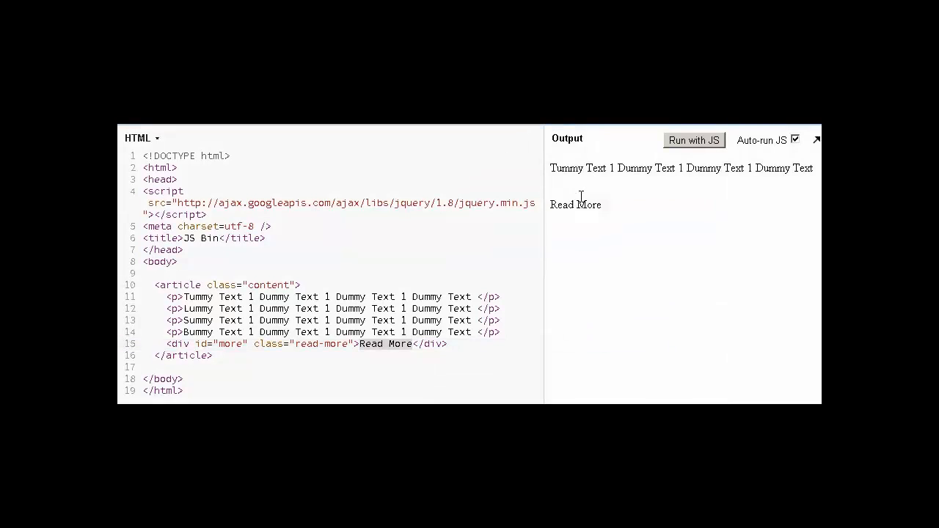
# Step: Expand the hidden paragraphs in the output, then collapse them back to the first
pyautogui.click(576, 204)
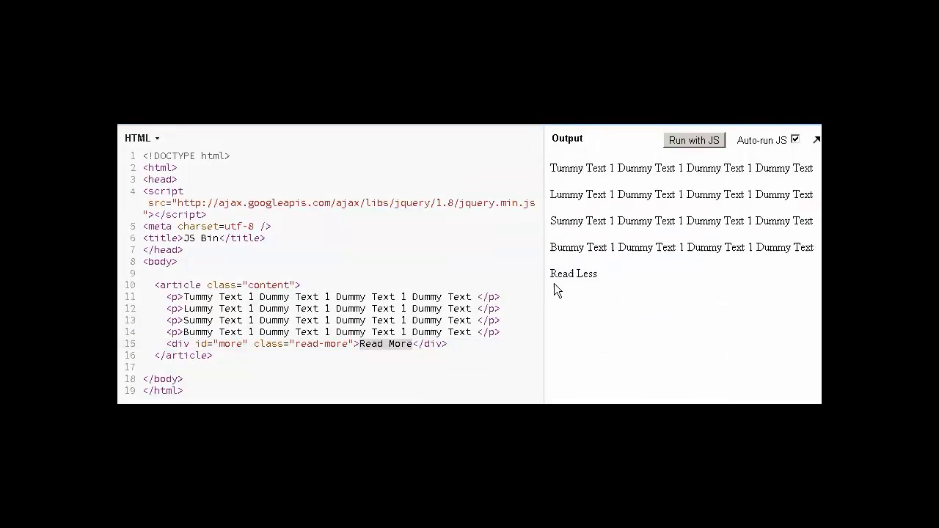
pyautogui.click(573, 273)
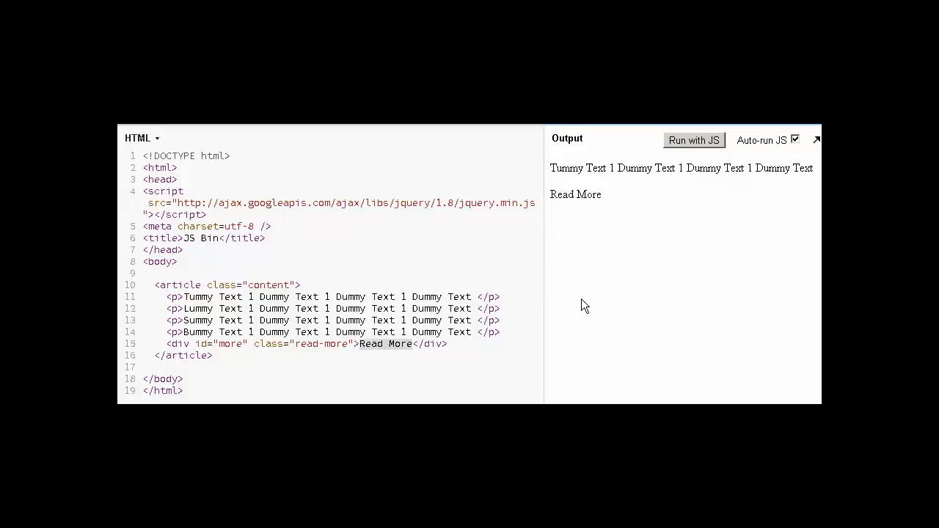
pyautogui.click(213, 343)
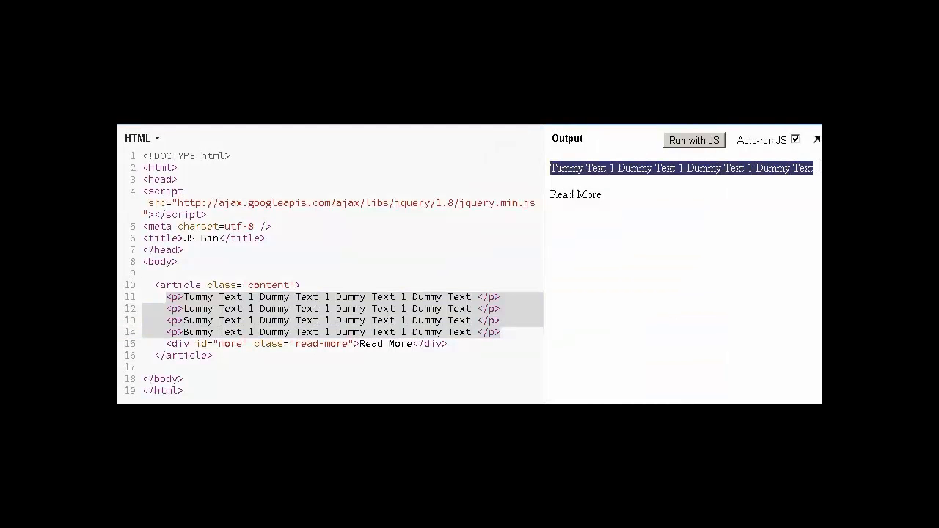
# Step: Highlight the Read More div, widen the HTML panel, and bring up the CSS panel
pyautogui.click(166, 343)
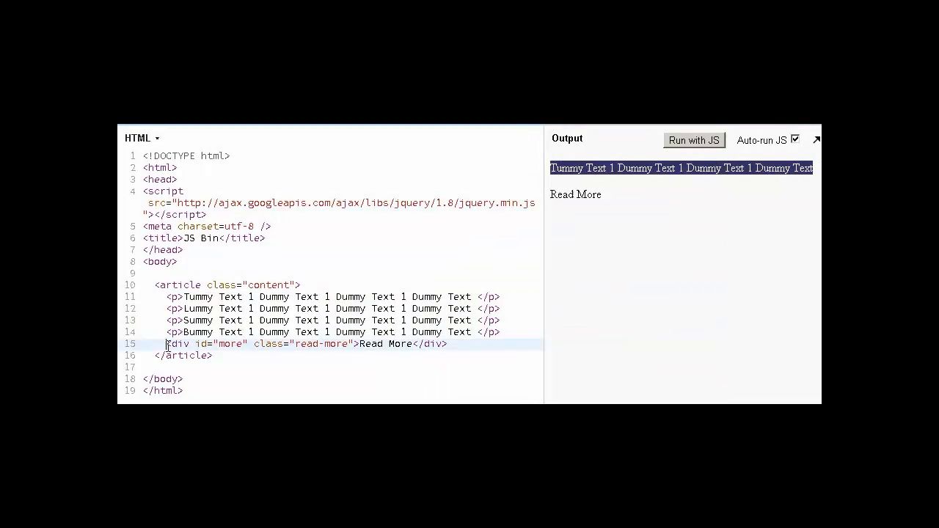
pyautogui.doubleClick(370, 344)
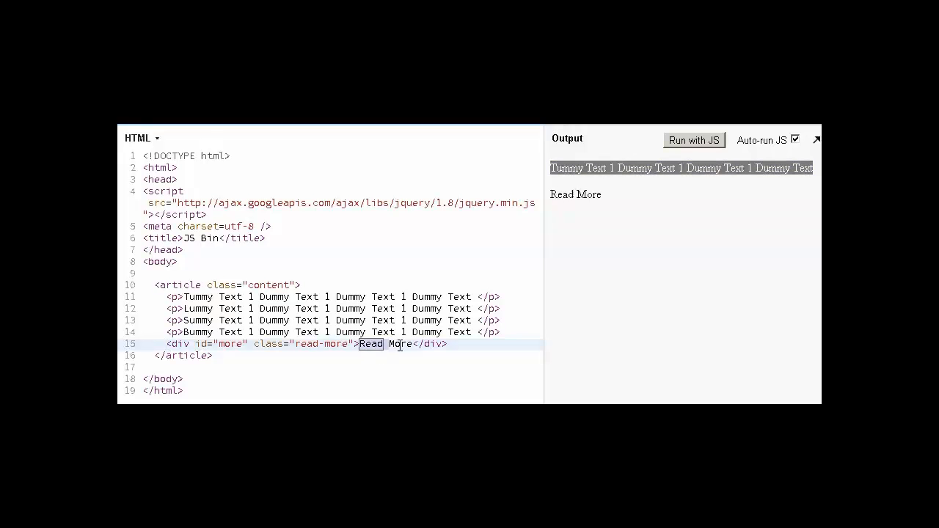
pyautogui.doubleClick(400, 344)
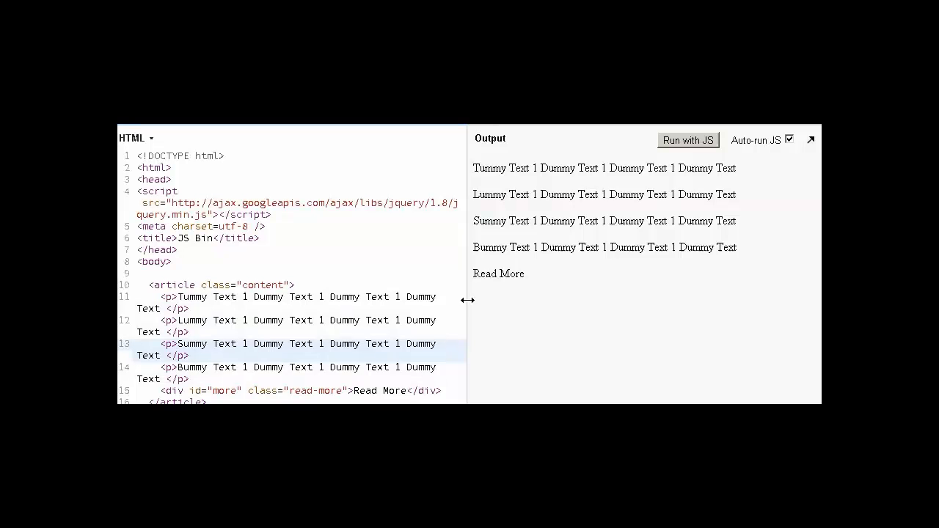
pyautogui.moveTo(467, 300); pyautogui.dragTo(521, 295)
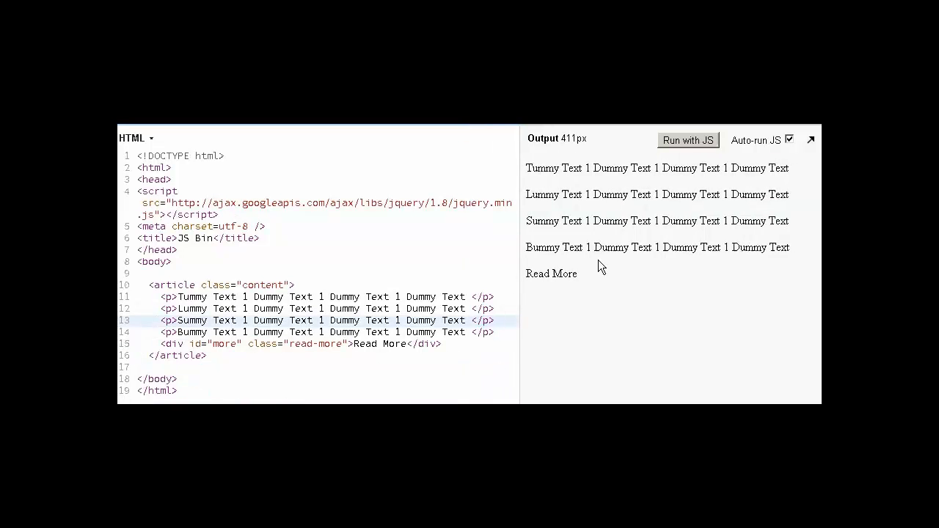
pyautogui.click(495, 320)
pyautogui.write('p')
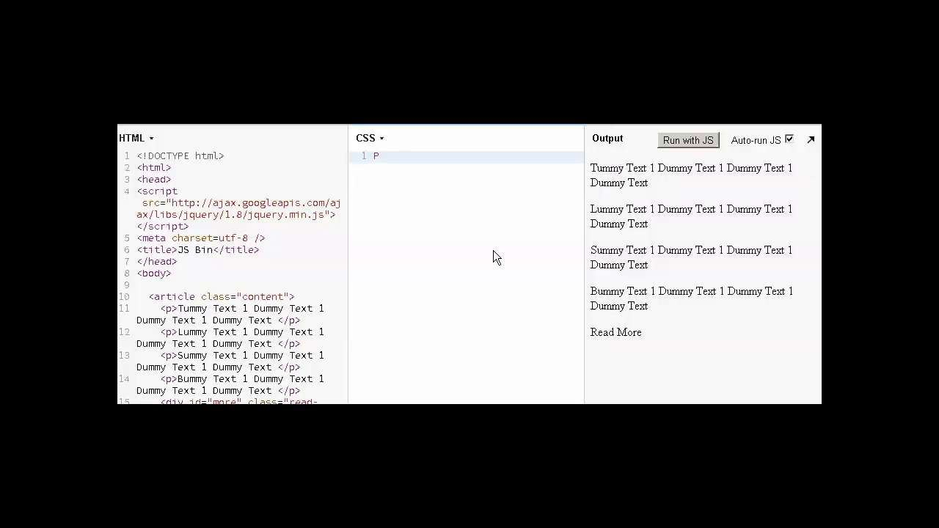
# Step: Add the CSS rule p{display:none;} to hide all paragraphs
pyautogui.write('{}')
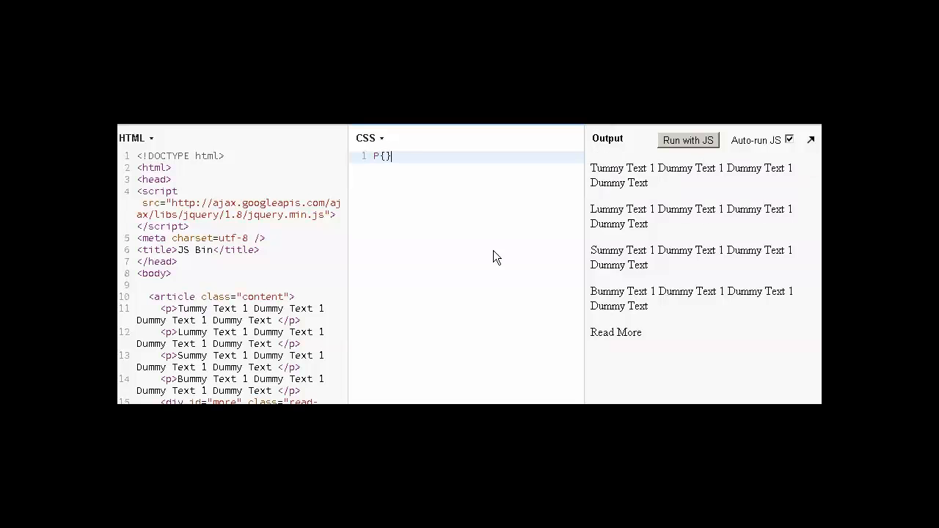
pyautogui.write('disp')
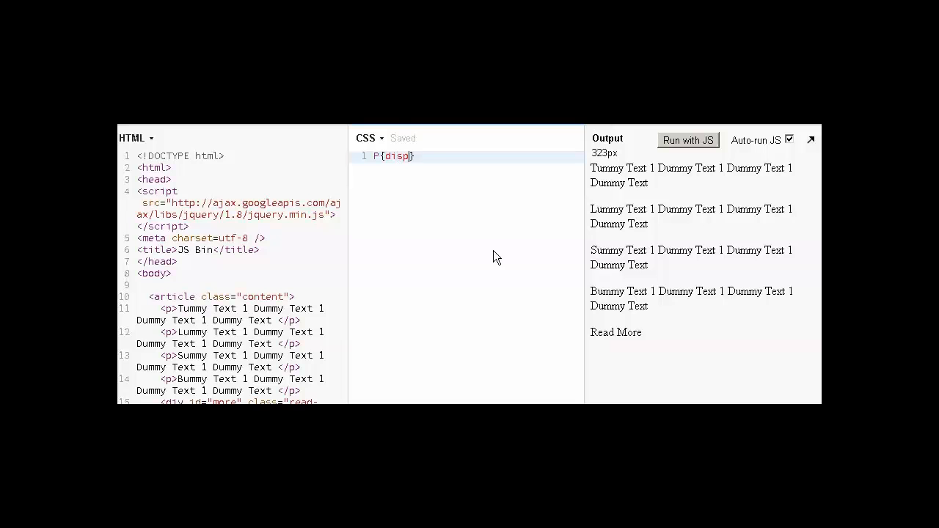
pyautogui.write('lay:none')
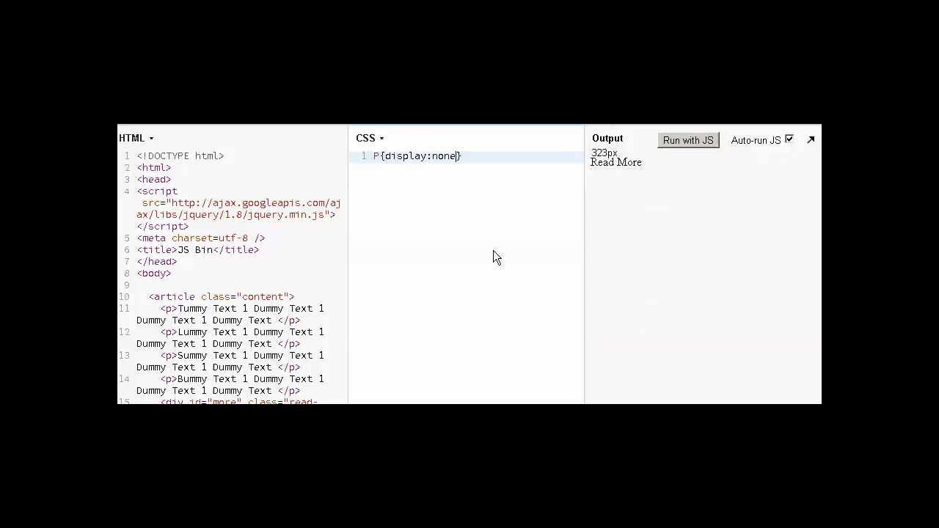
pyautogui.write(';')
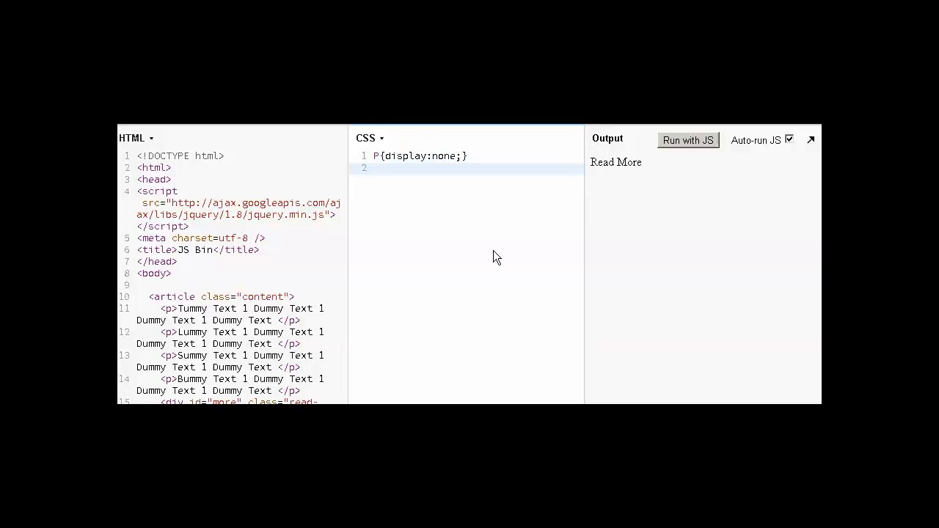
# Step: Begin a p:first-child{display:block;} rule so the first paragraph stays visible
pyautogui.write('p')
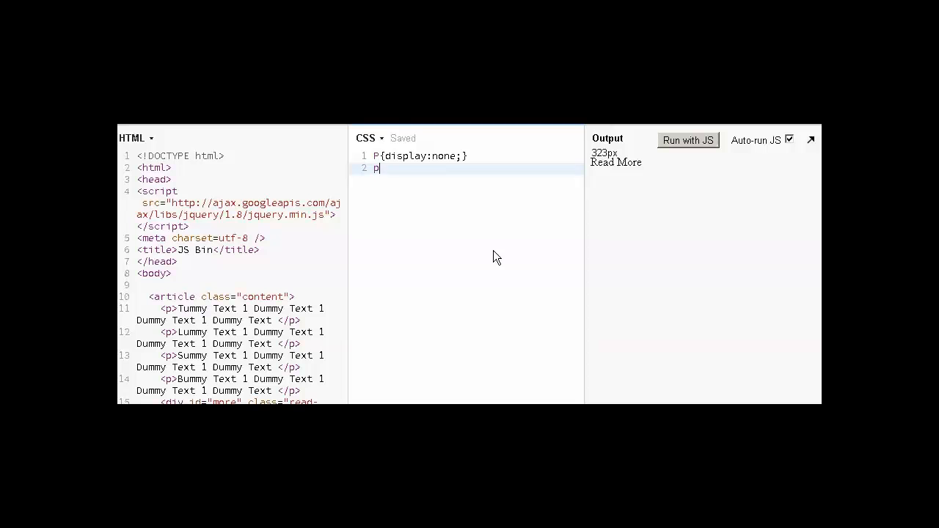
pyautogui.write(':fir')
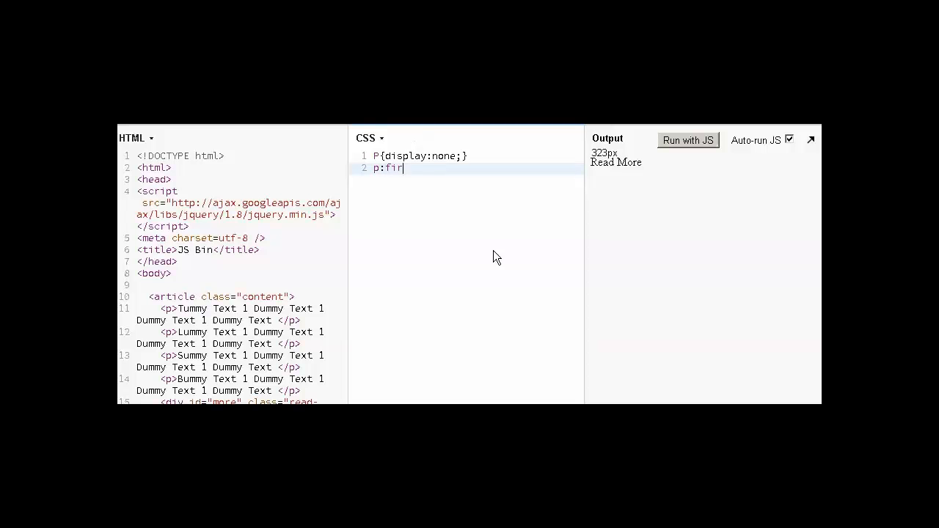
pyautogui.write('st-ch')
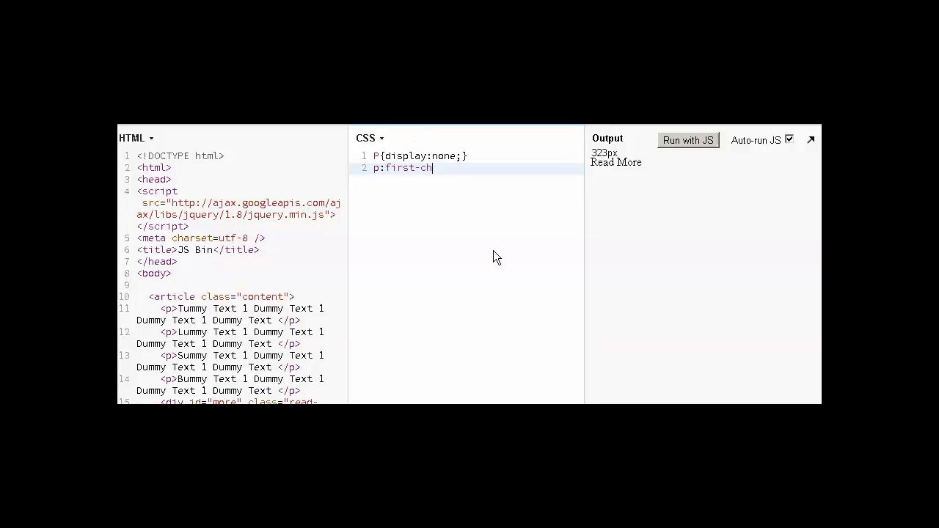
pyautogui.write('ild')
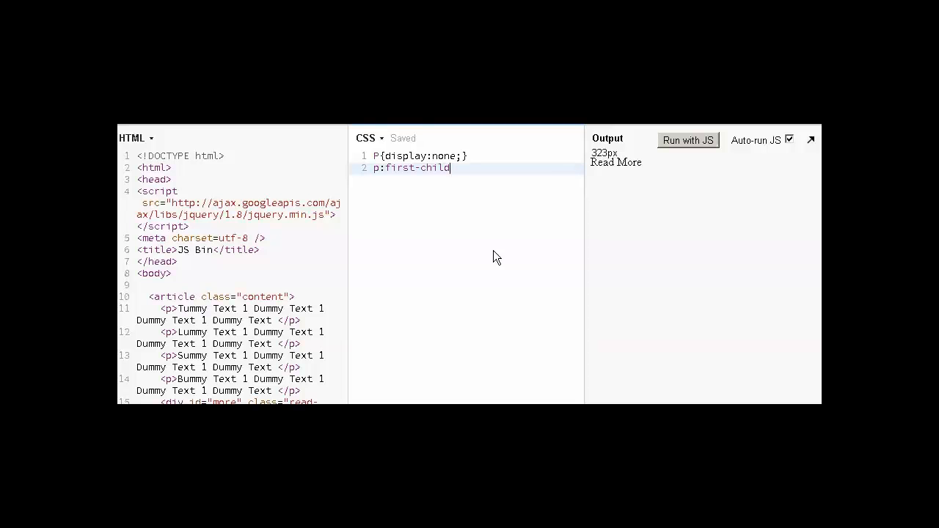
pyautogui.write('{}')
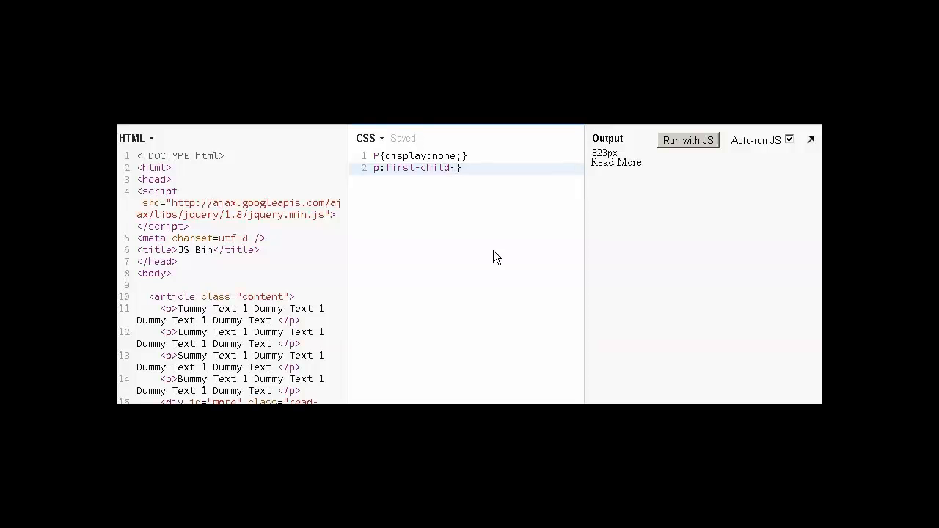
pyautogui.write('display')
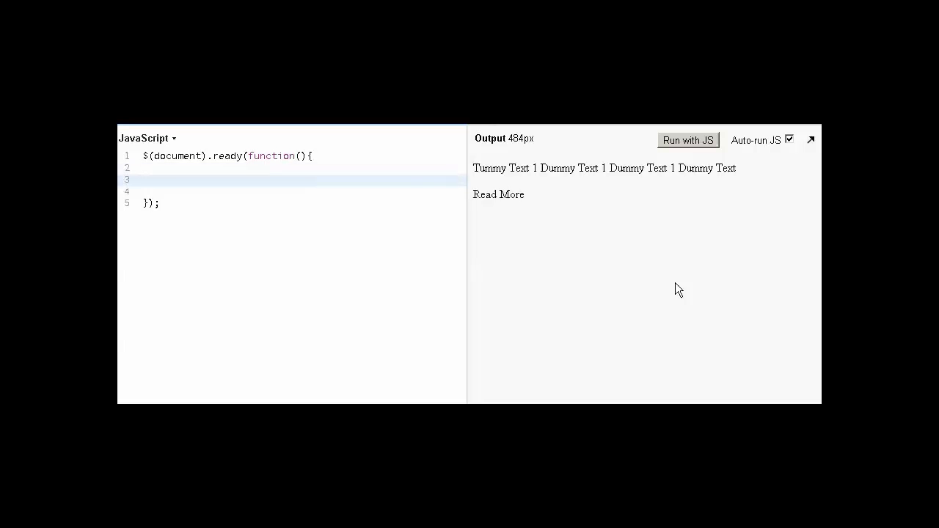
# Step: Add a $(".read-more").click(function(){}) handler in the JavaScript panel
pyautogui.write('$')
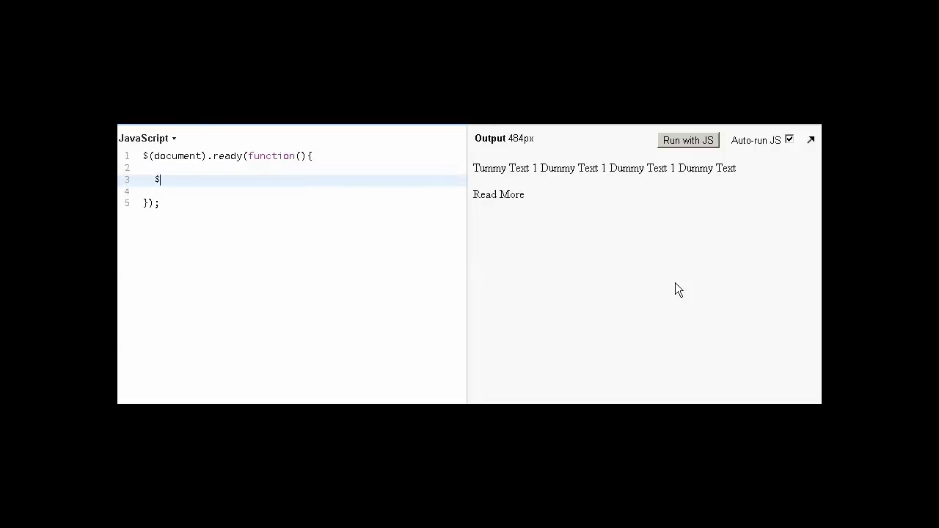
pyautogui.write('()')
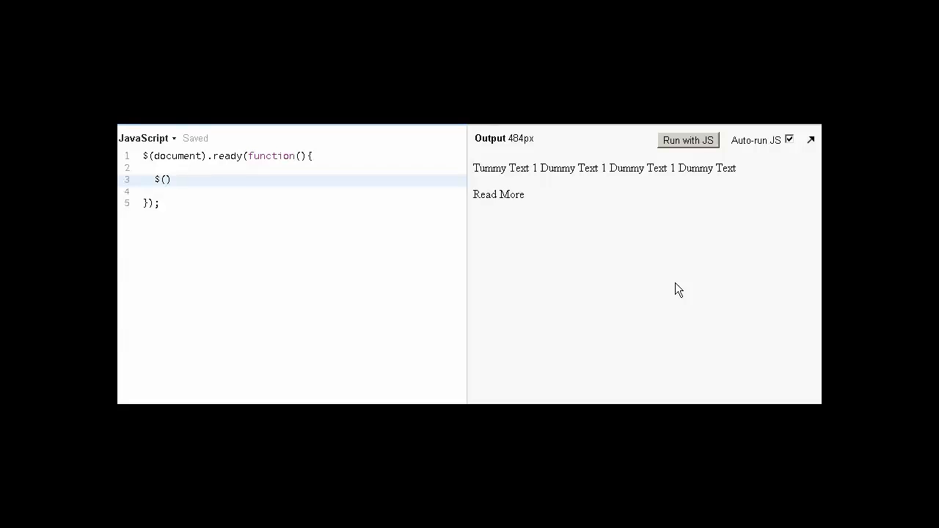
pyautogui.write('".read-')
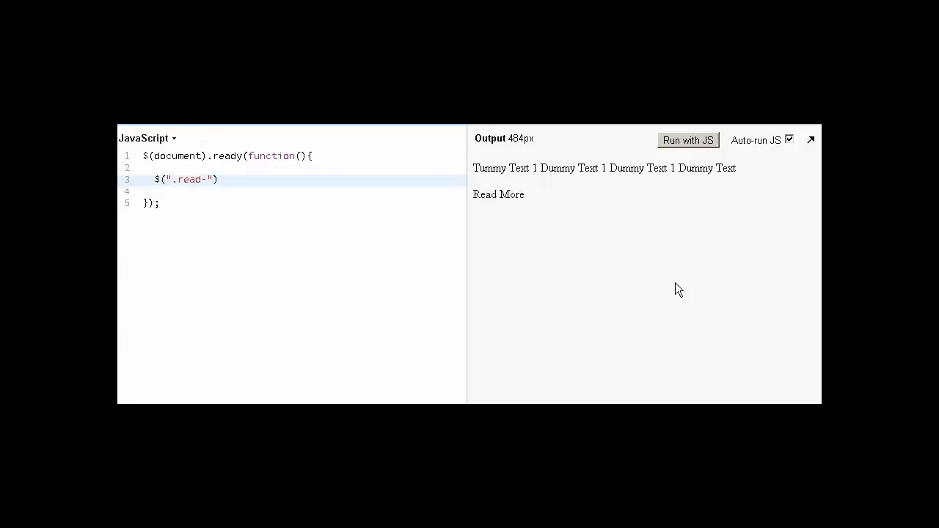
pyautogui.write('more')
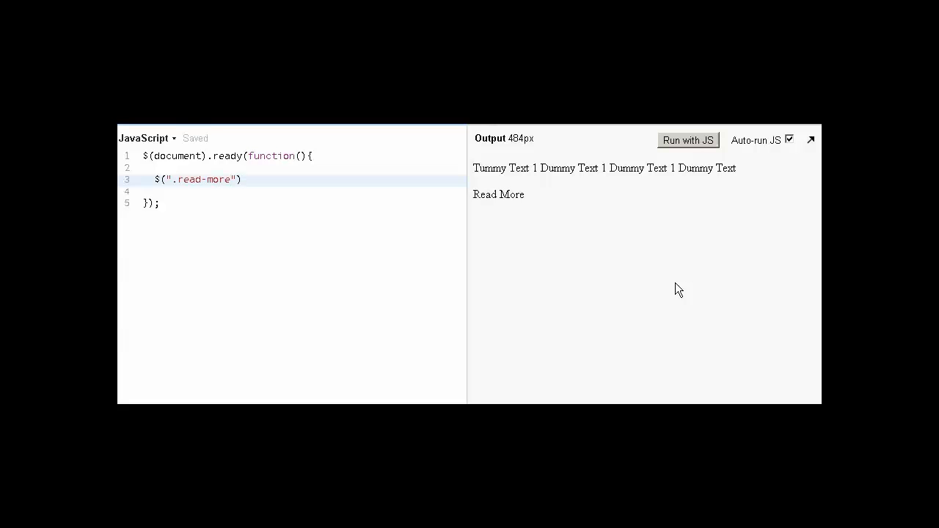
pyautogui.write('.click')
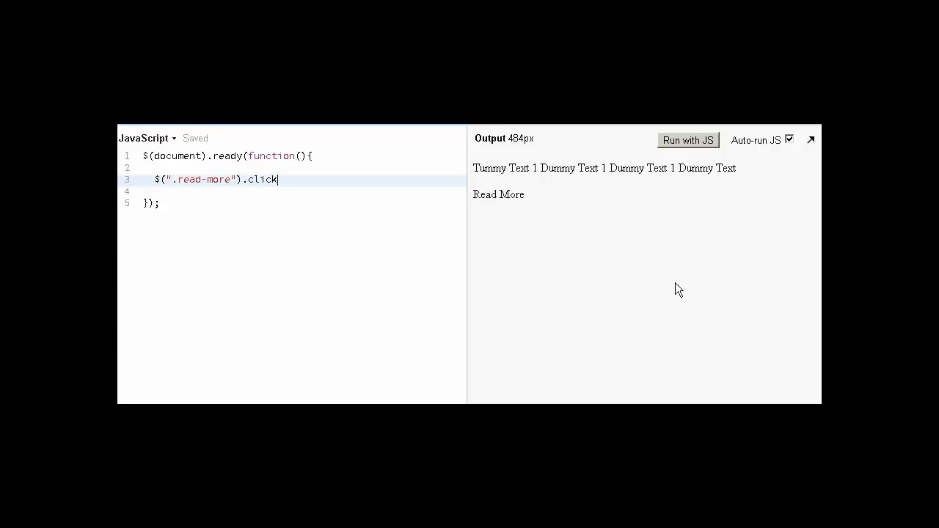
pyautogui.write('();')
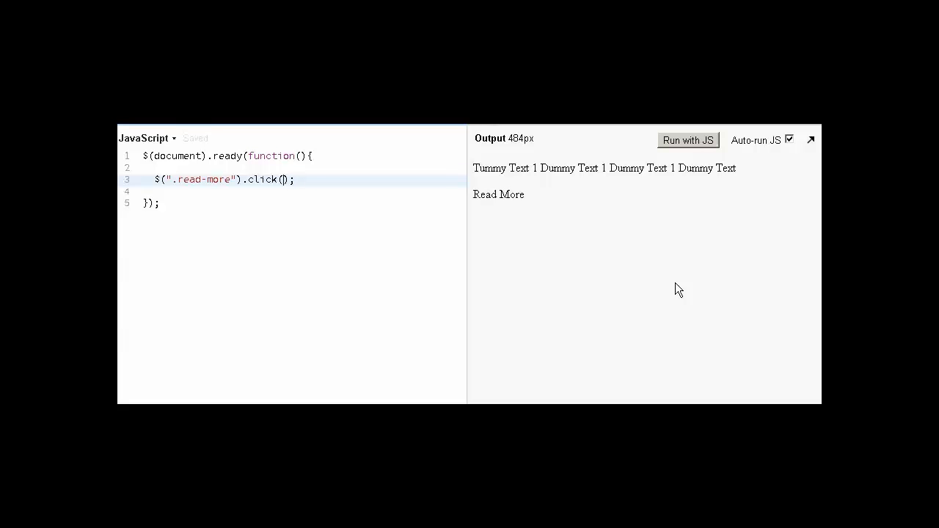
pyautogui.write('function')
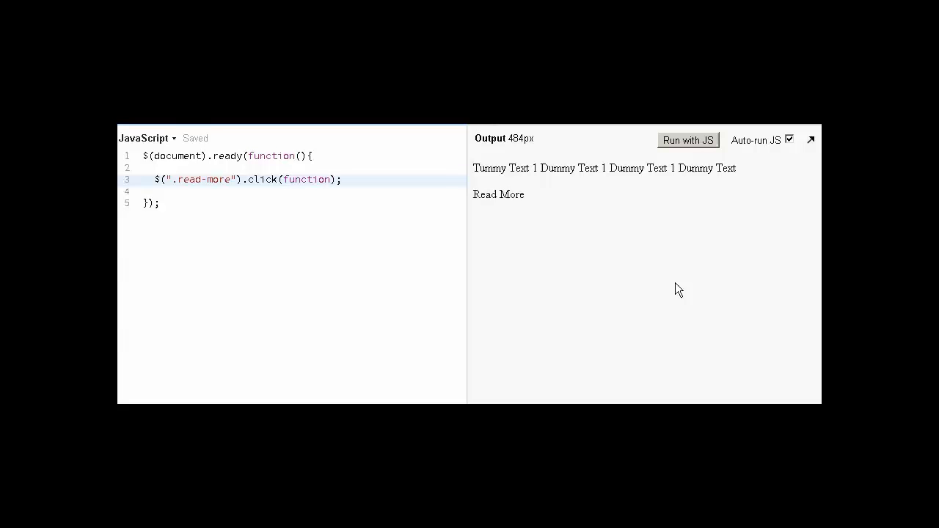
pyautogui.write('{}')
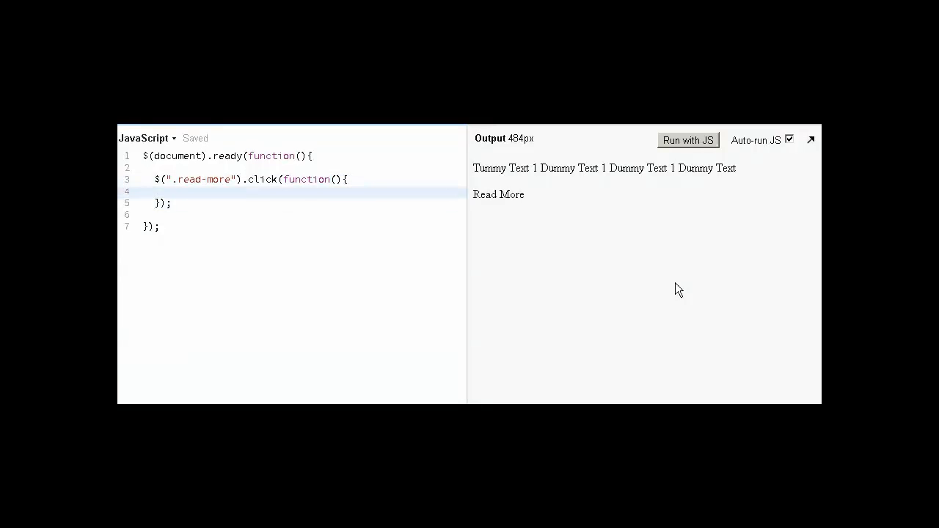
pyautogui.press('enter')
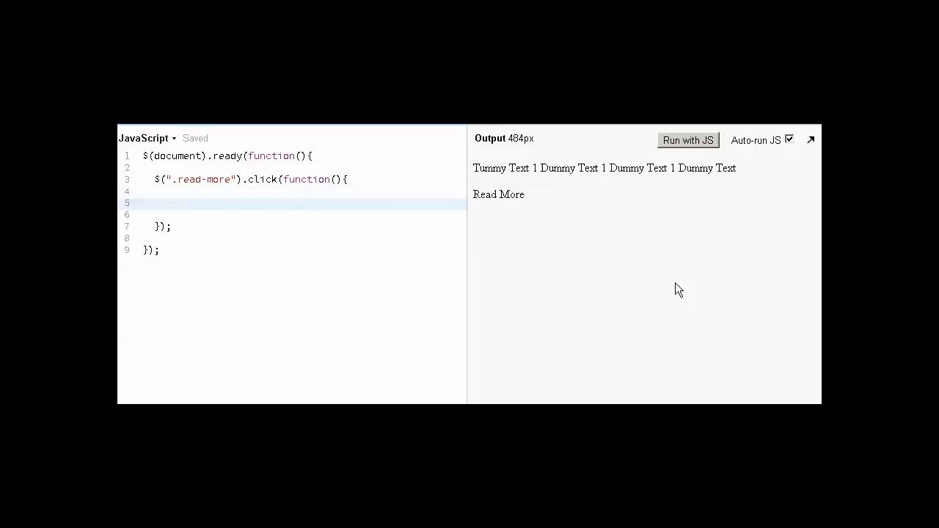
pyautogui.click(191, 204)
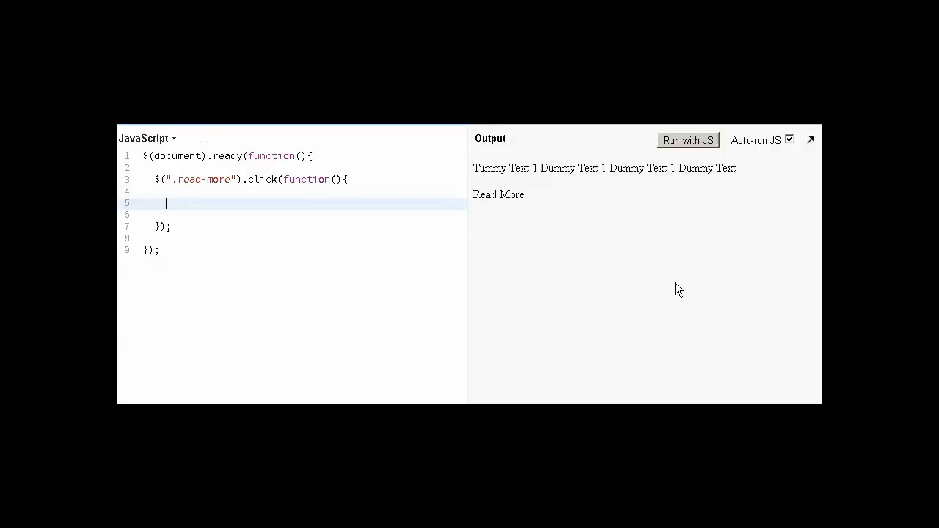
# Step: Inside the handler, slide-toggle all paragraphs with $("p").slideToggle("slow")
pyautogui.write('$')
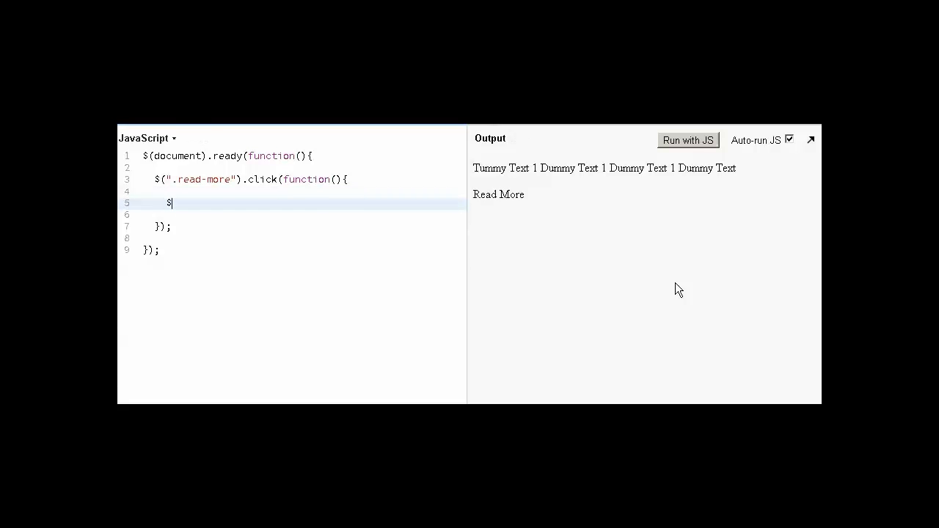
pyautogui.write('("")')
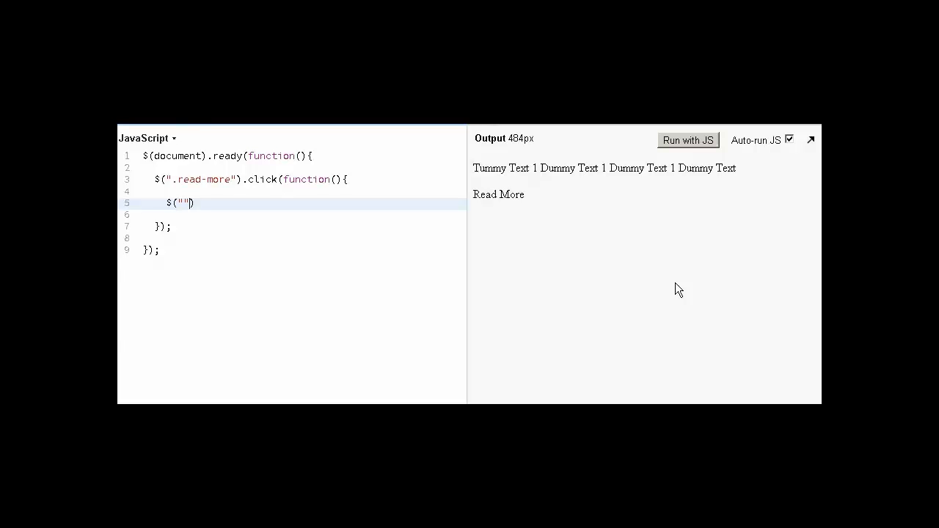
pyautogui.write('p')
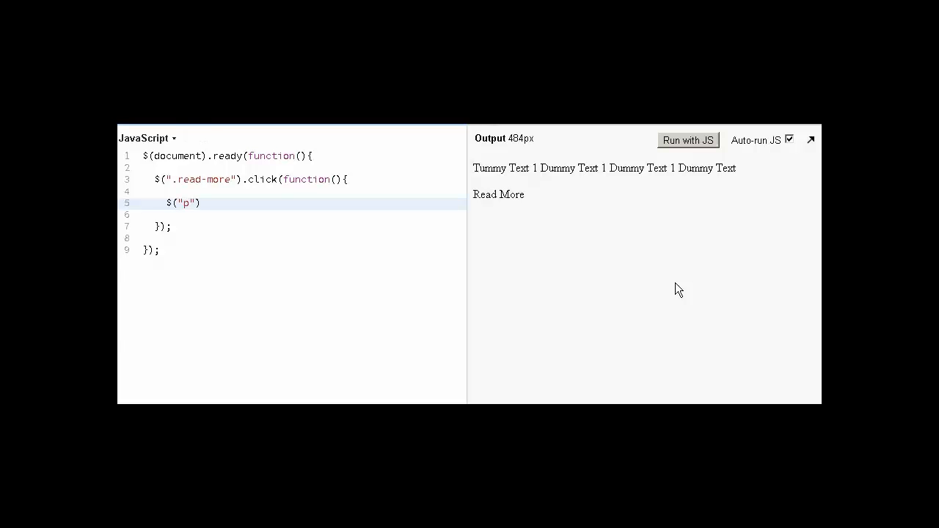
pyautogui.write('.')
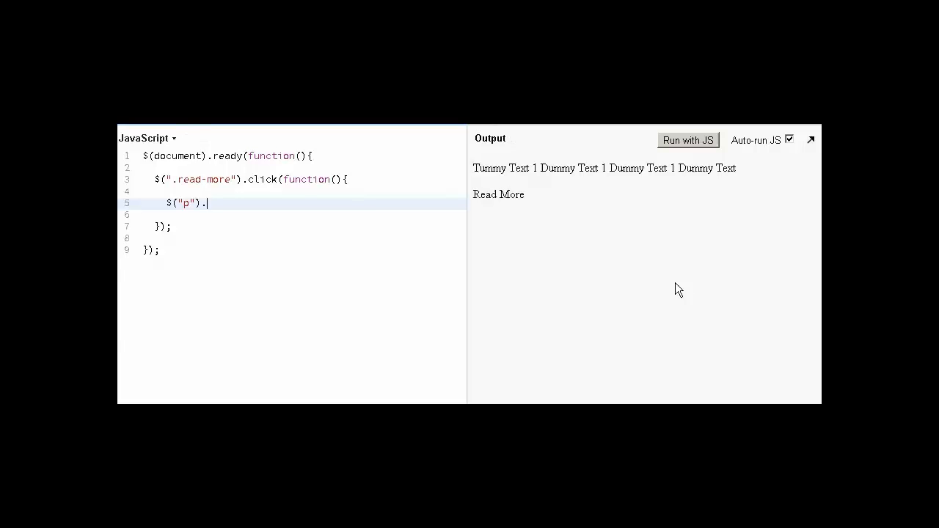
pyautogui.write('slideT')
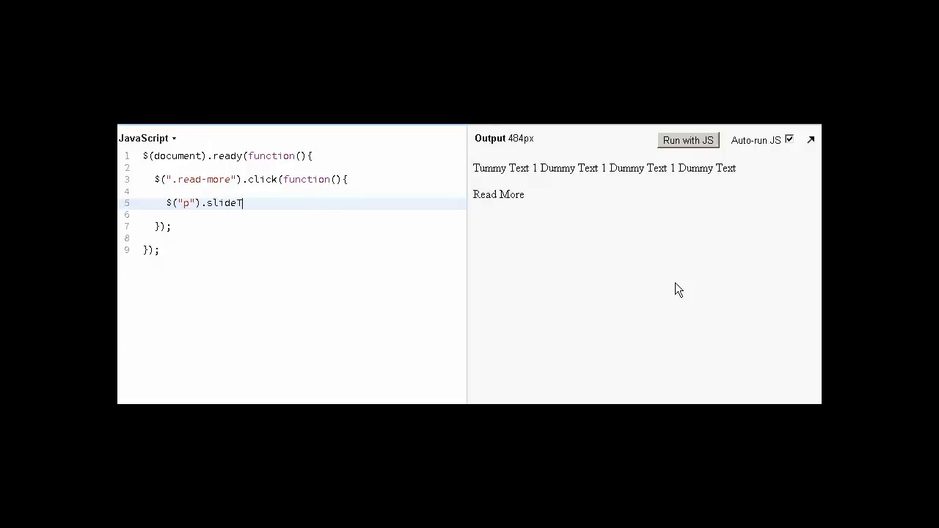
pyautogui.write('oggle')
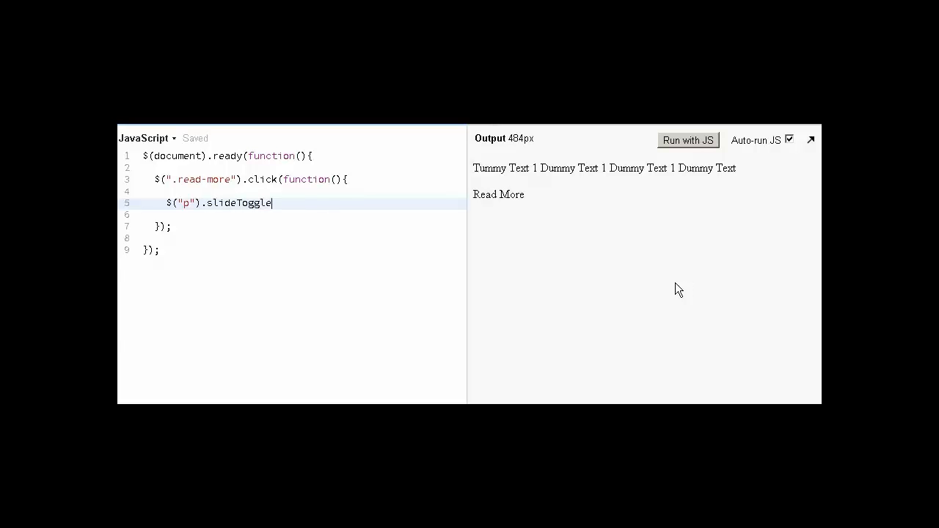
pyautogui.write('();')
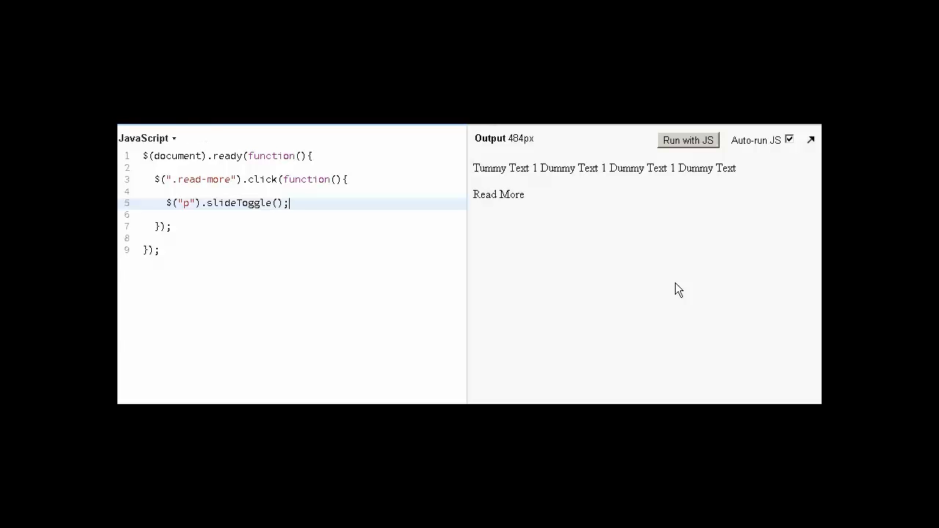
pyautogui.press('ctrl+s')
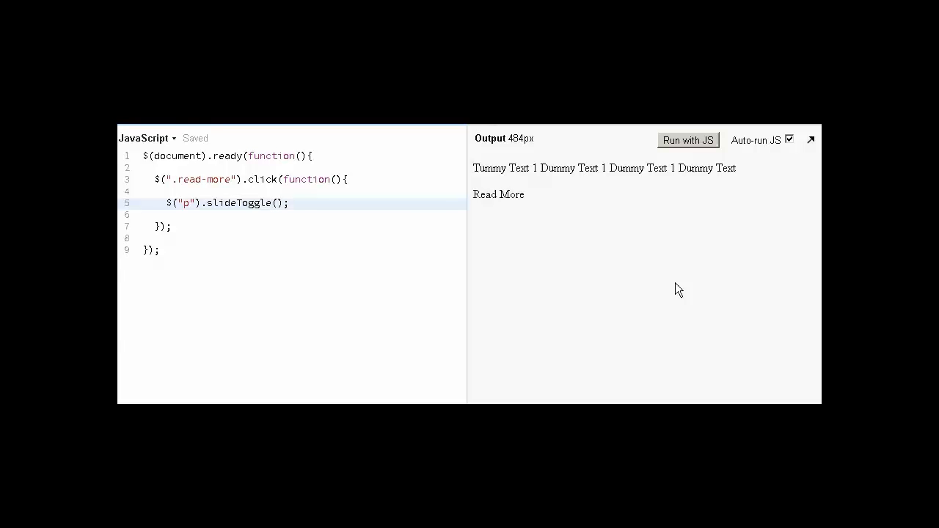
pyautogui.write('"s')
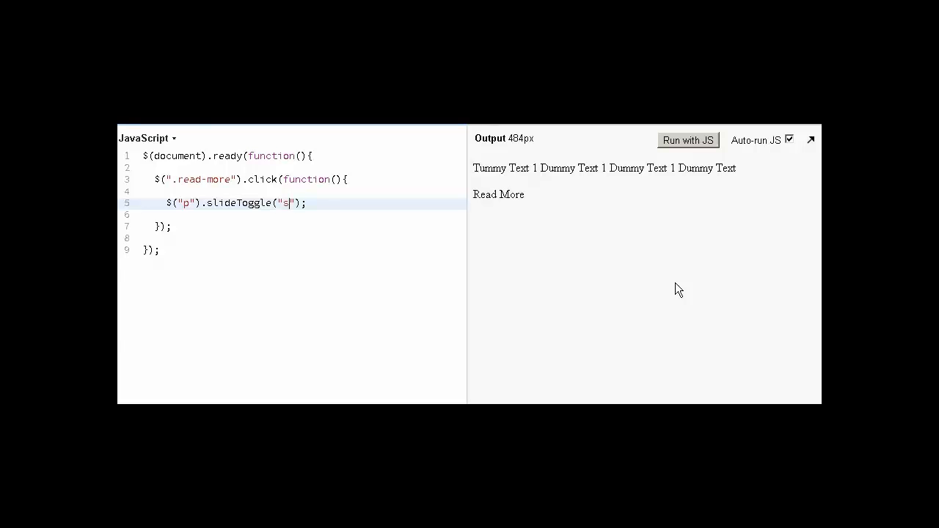
pyautogui.write('low')
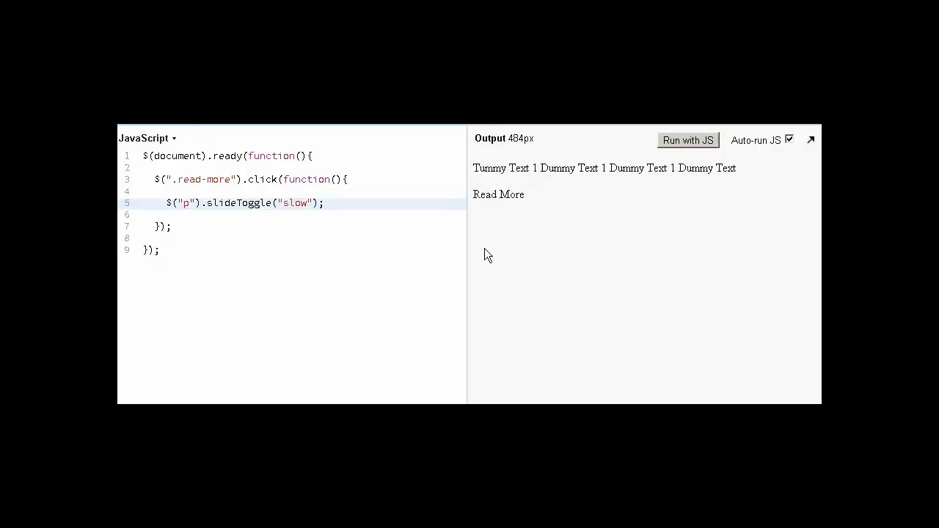
# Step: Test Read More in the output and point out the first paragraph in the HTML
pyautogui.moveTo(466, 254); pyautogui.dragTo(504, 253)
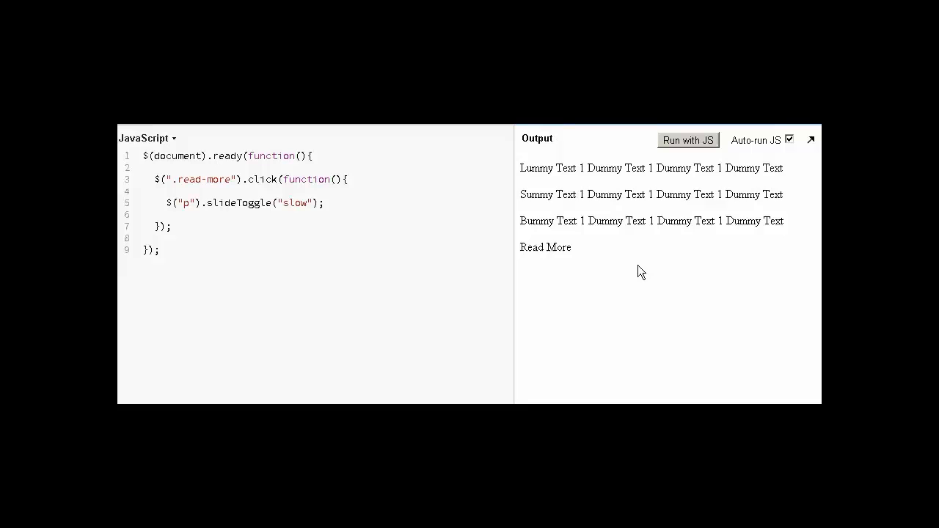
pyautogui.moveTo(631, 194); pyautogui.dragTo(785, 221)
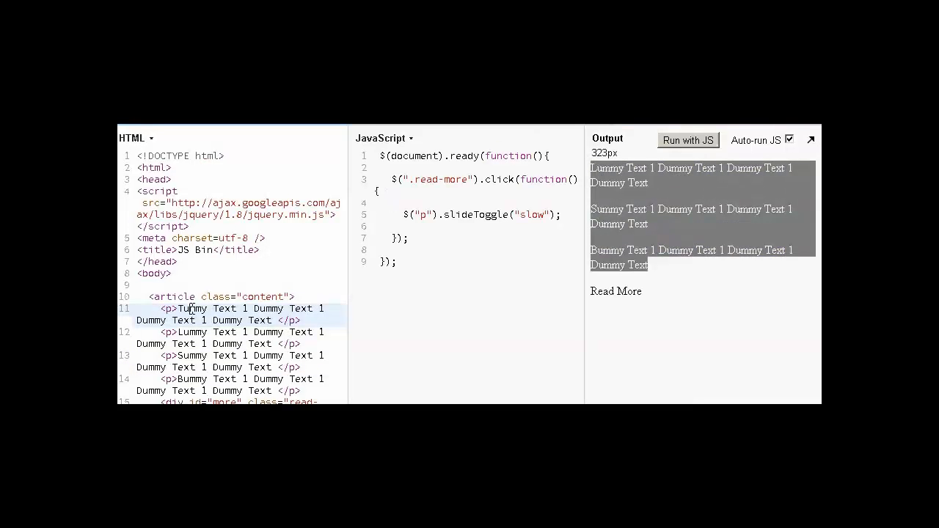
pyautogui.doubleClick(192, 309)
pyautogui.write(':gt(')
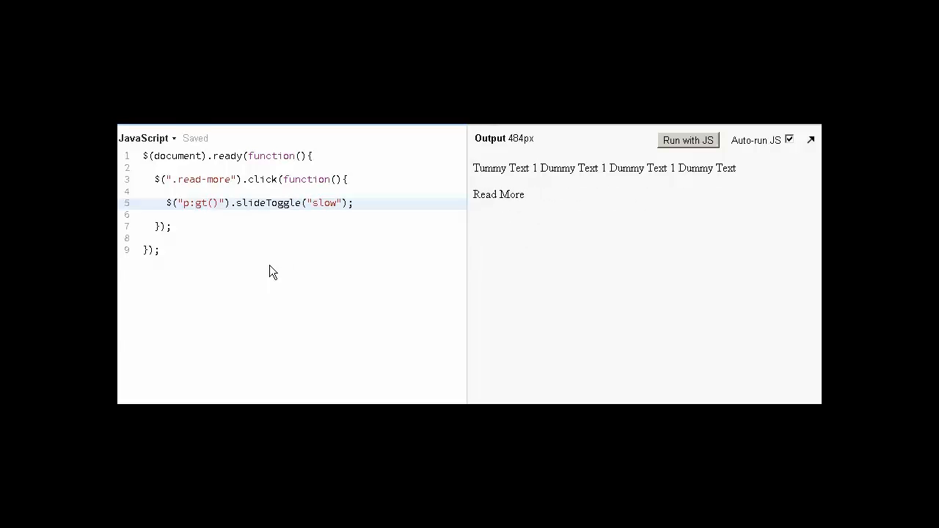
# Step: Complete the selector as p:gt(0) and confirm Read More toggles only the later paragraphs
pyautogui.write('0')
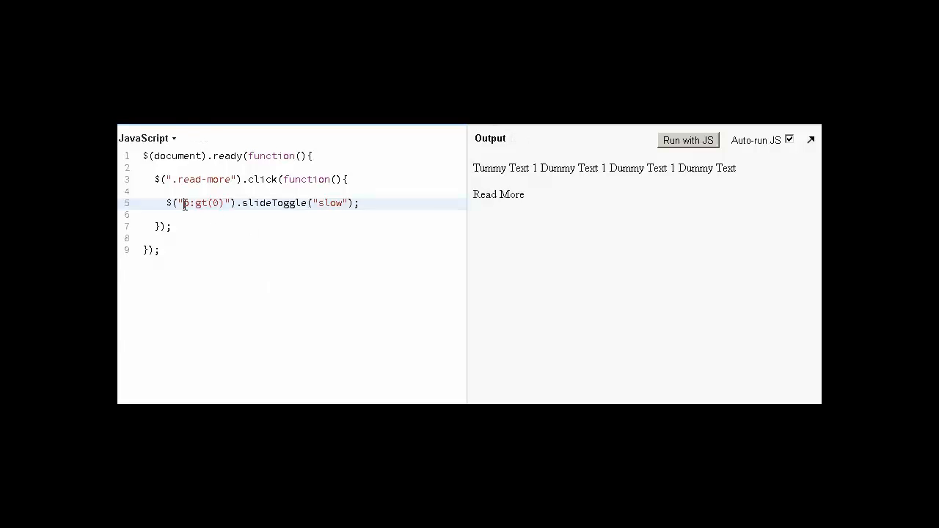
pyautogui.doubleClick(205, 204)
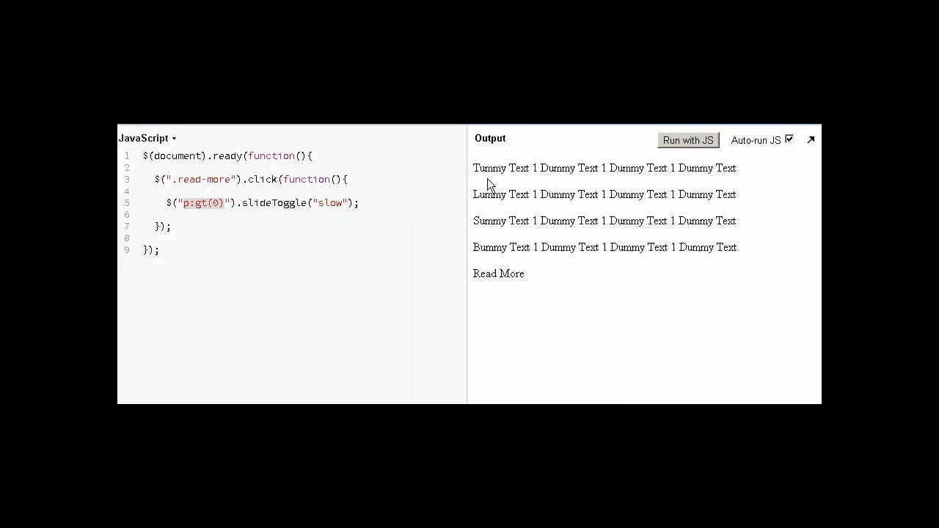
pyautogui.tripleClick(604, 168)
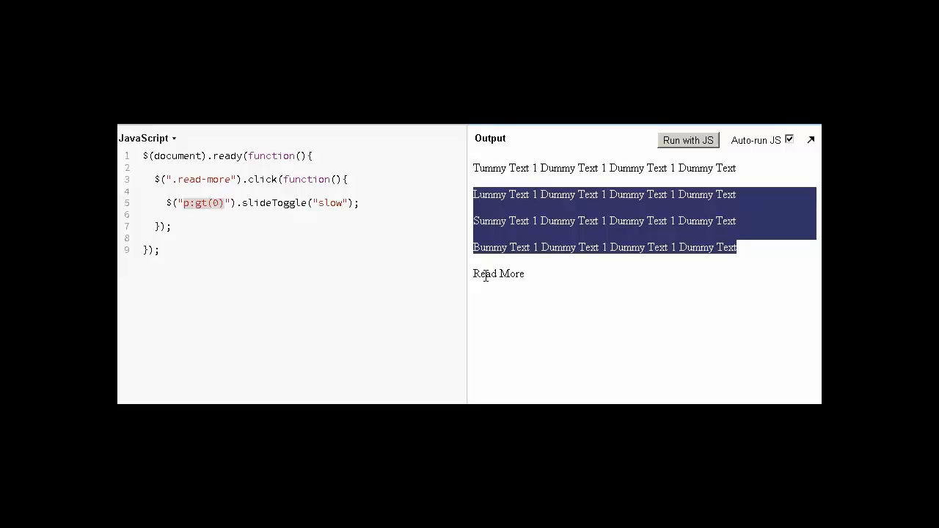
pyautogui.click(498, 274)
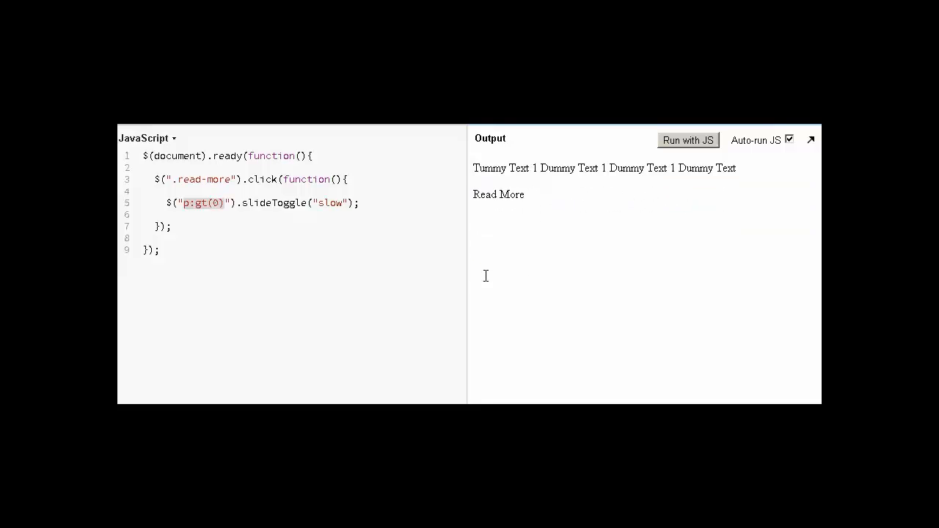
pyautogui.moveTo(442, 278)
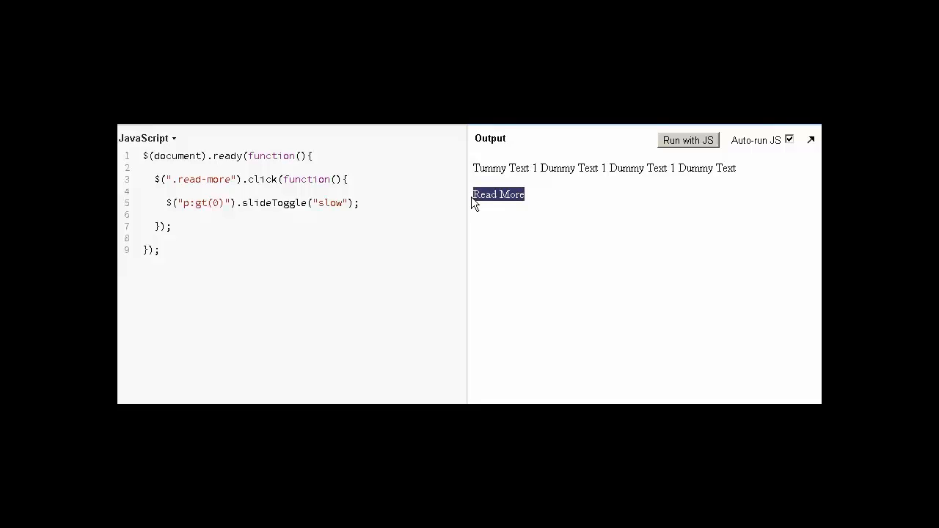
pyautogui.moveTo(486, 210)
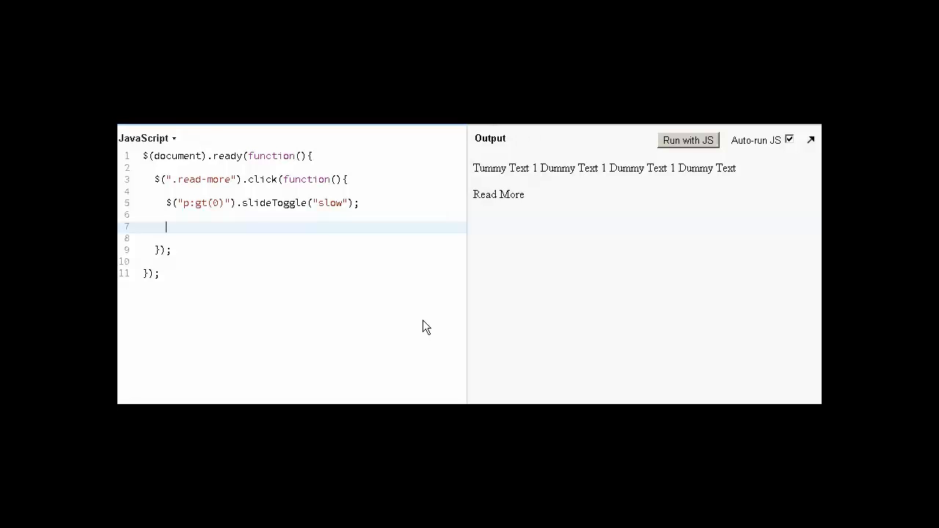
pyautogui.moveTo(491, 199)
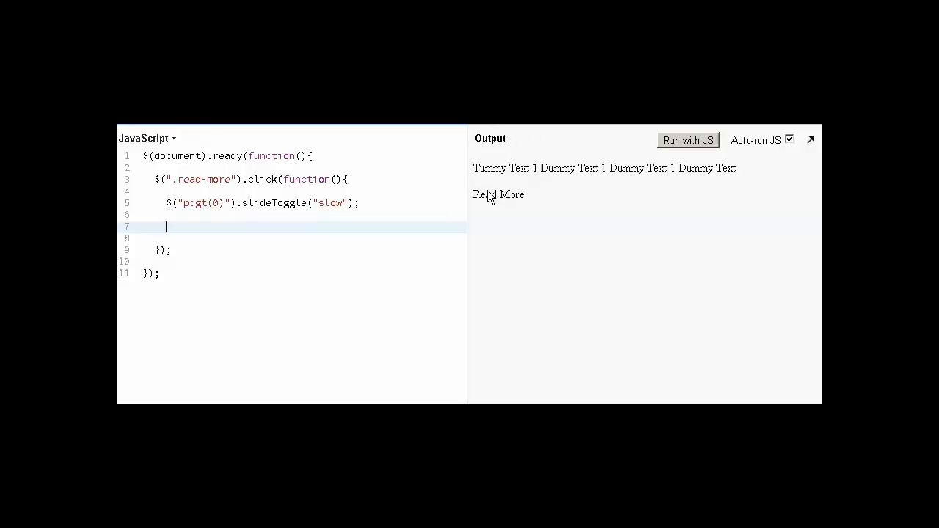
# Step: Write the $("p:gt(0)") selector for the paragraphs after the first
pyautogui.write('$')
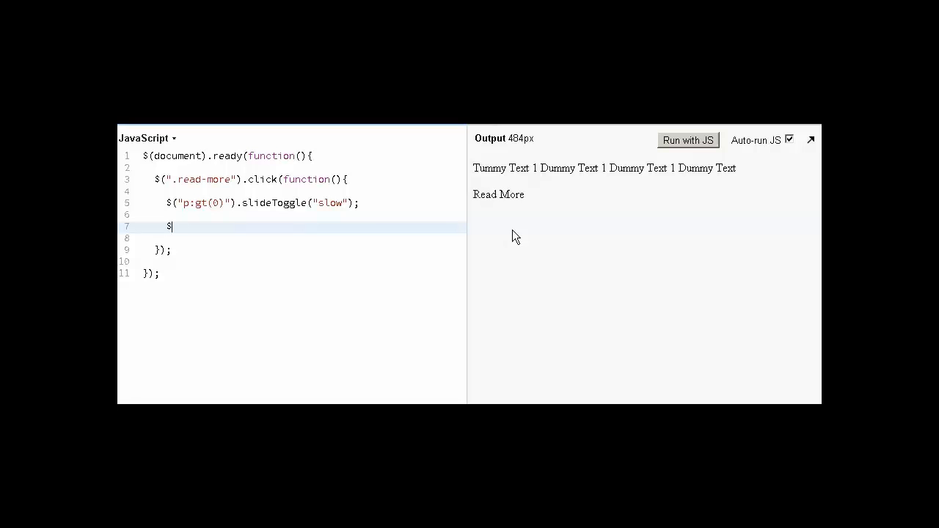
pyautogui.write('("")')
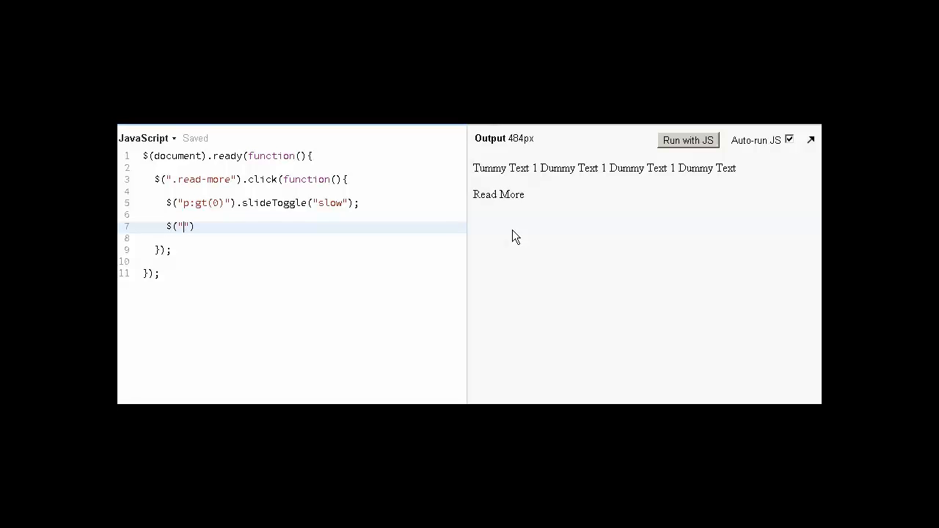
pyautogui.write('p:')
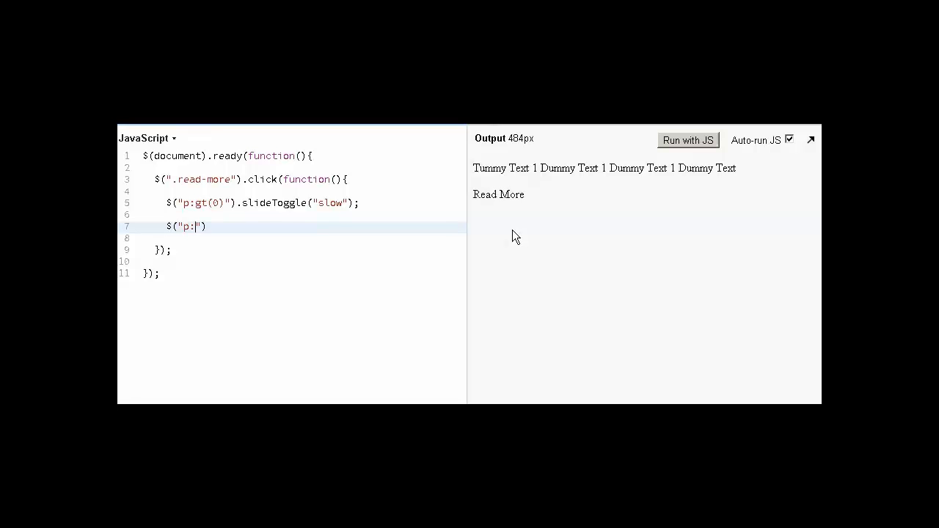
pyautogui.write('f')
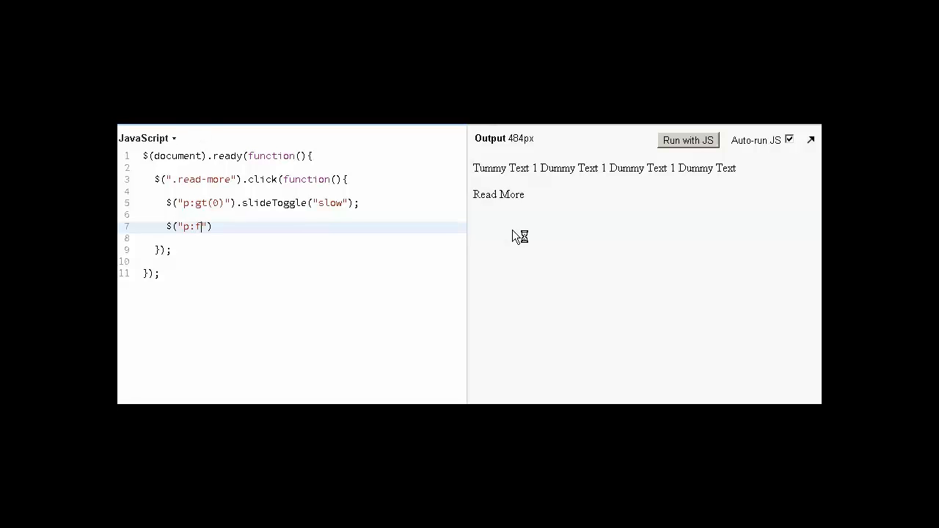
pyautogui.write('gt()')
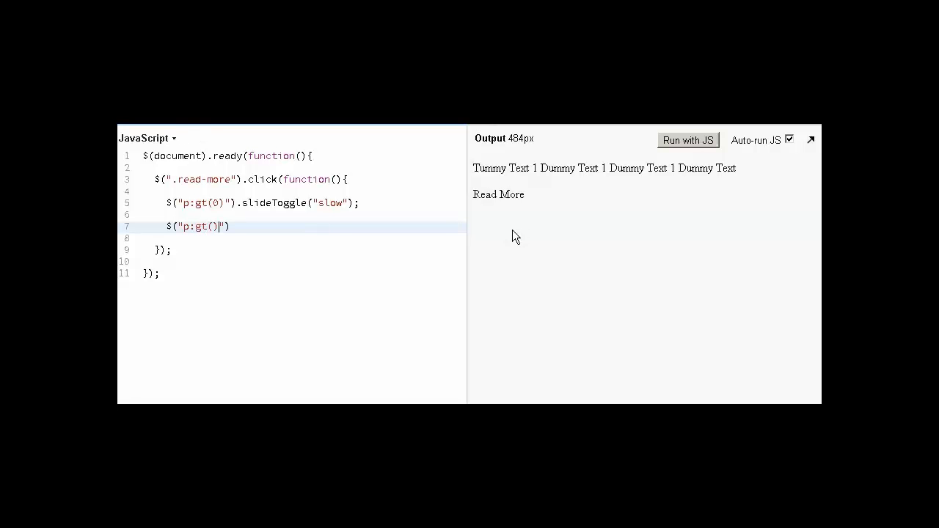
pyautogui.write('0')
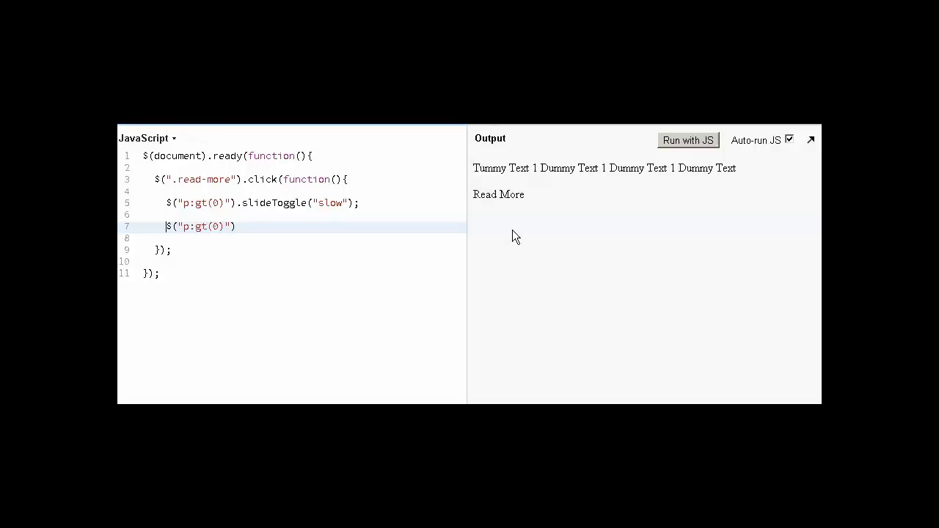
# Step: Store its :visible state in var visible and set the link text to Read Less/Read More
pyautogui.write('var')
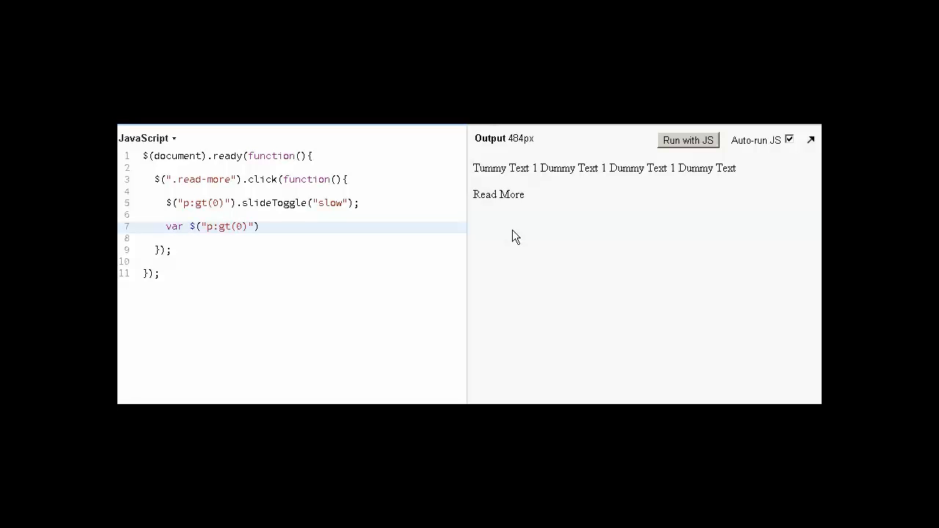
pyautogui.write('visible')
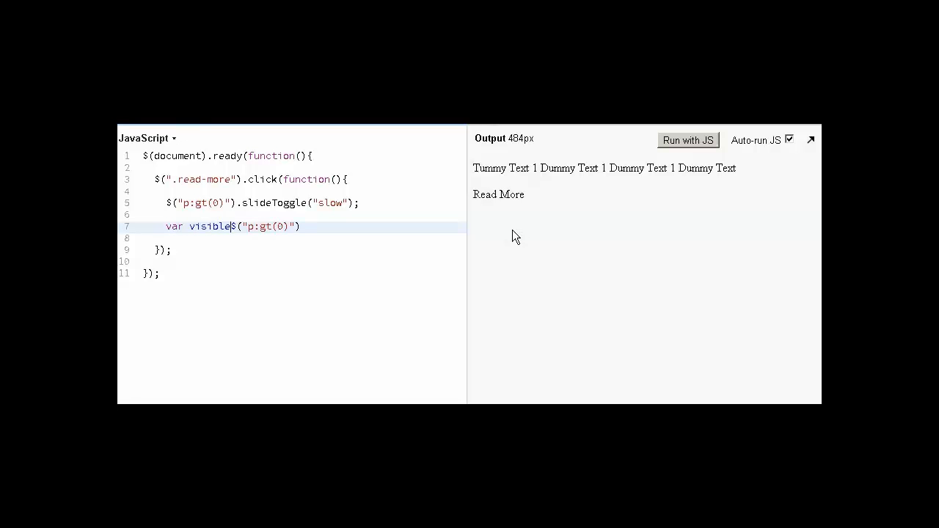
pyautogui.write('=')
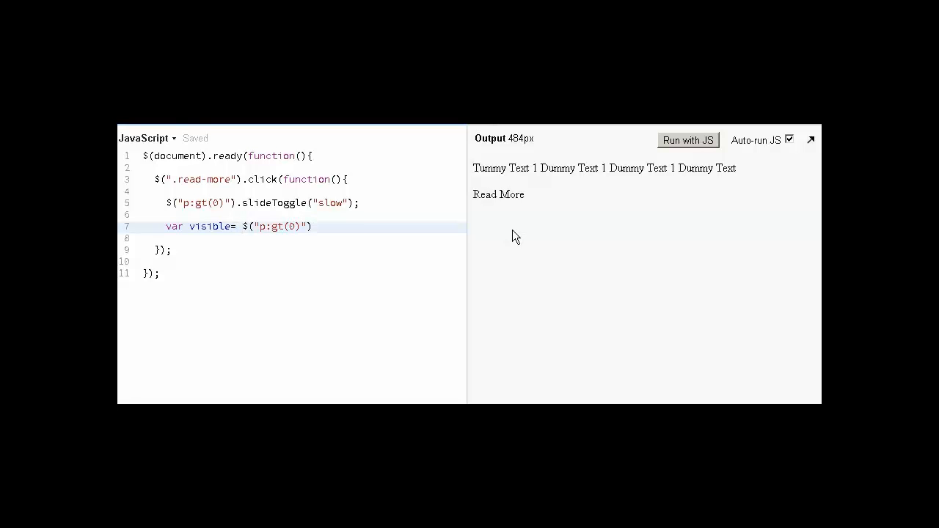
pyautogui.write('.is')
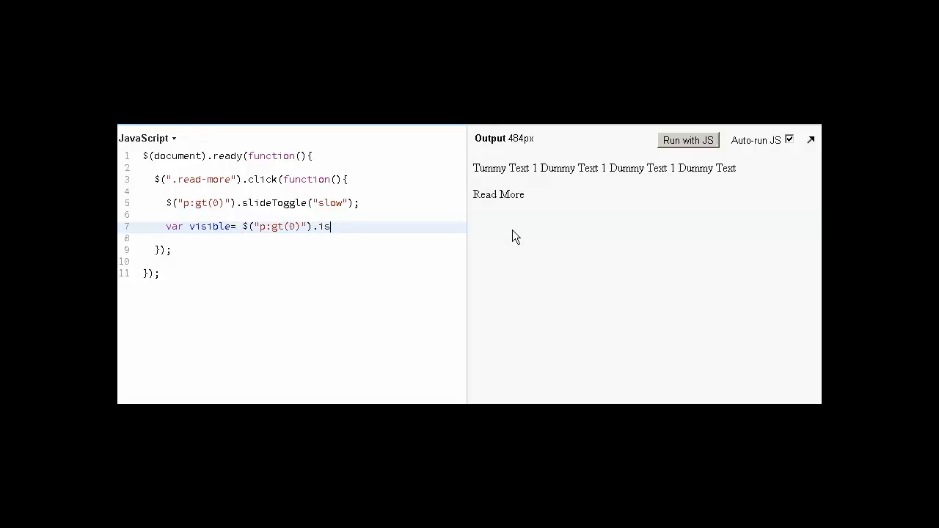
pyautogui.write('("')
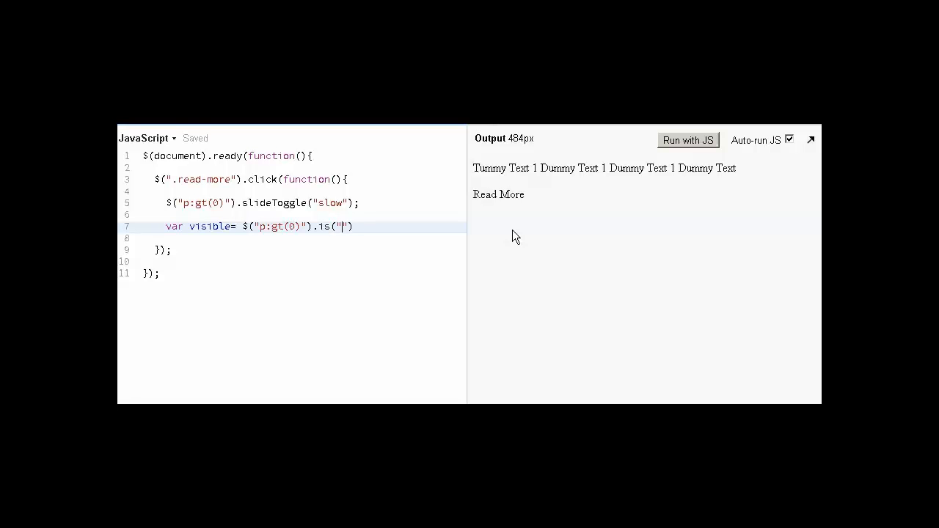
pyautogui.write(':visi')
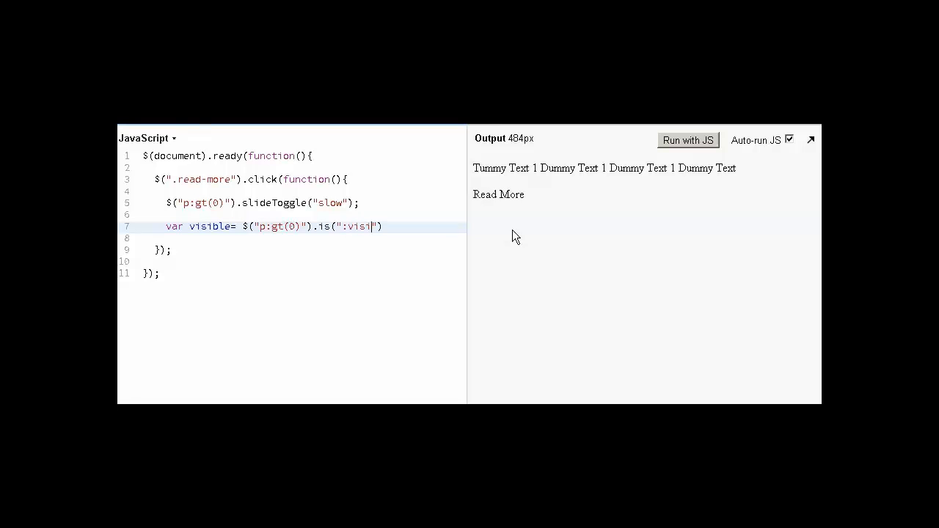
pyautogui.write('ble")')
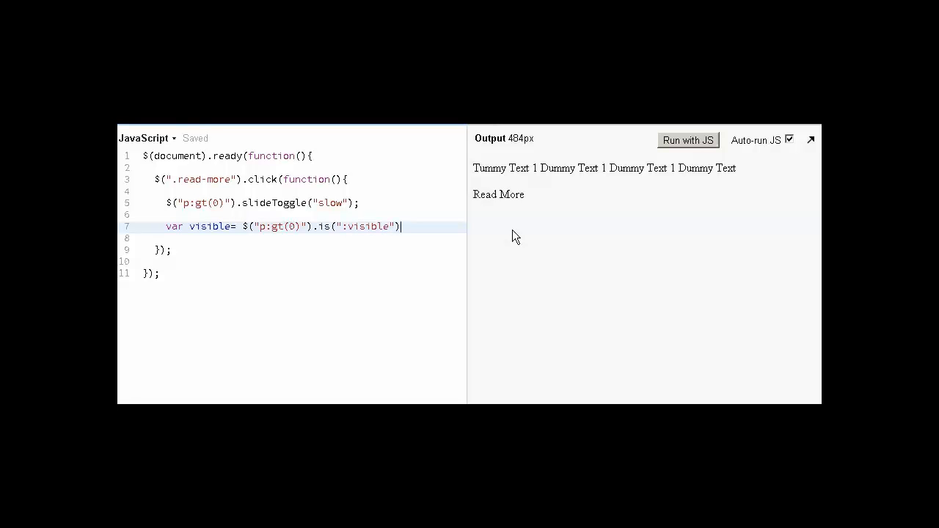
pyautogui.write(';')
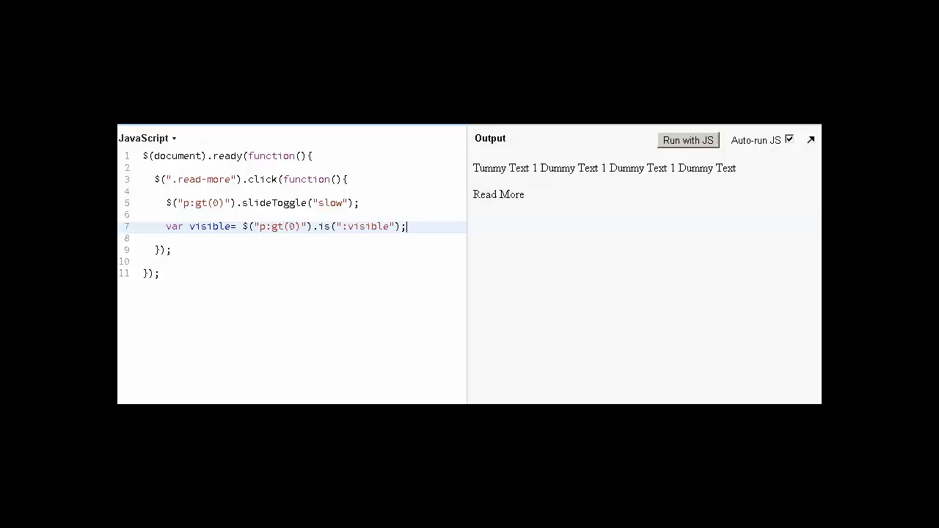
pyautogui.write('$(".read-more").text(visible? "Read Less":"Read More");')
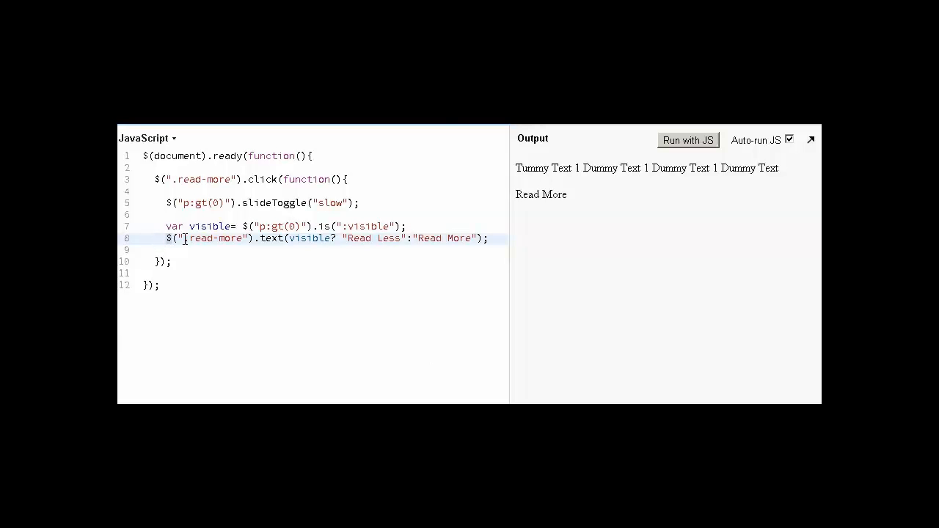
# Step: Select the visibility-check and link-text lines 7–8 for cutting
pyautogui.doubleClick(213, 238)
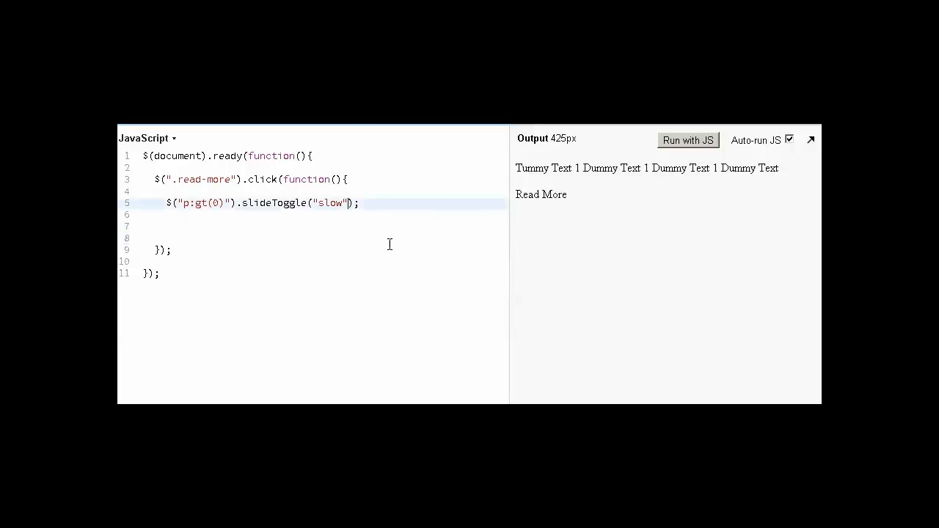
# Step: Add a slideToggle completion function containing the visibility check and link-text update
pyautogui.write(',')
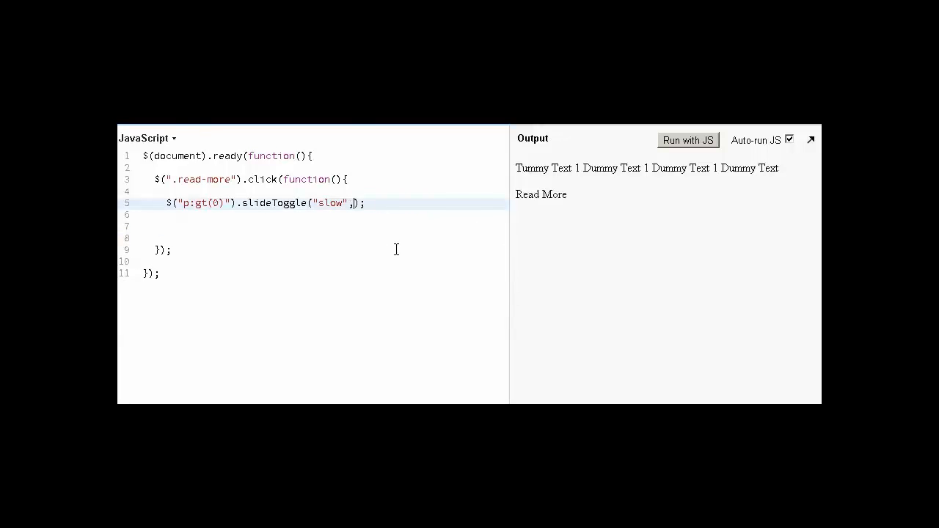
pyautogui.write('gu')
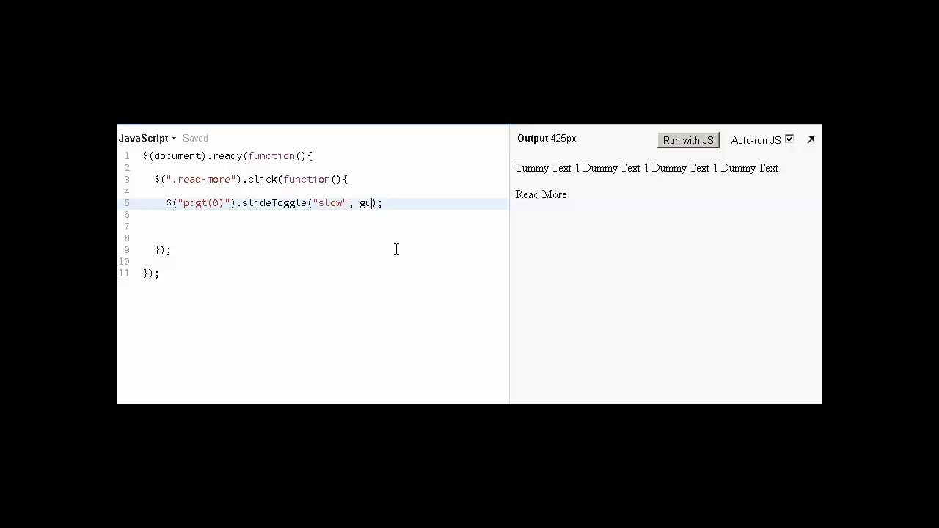
pyautogui.write('unction(')
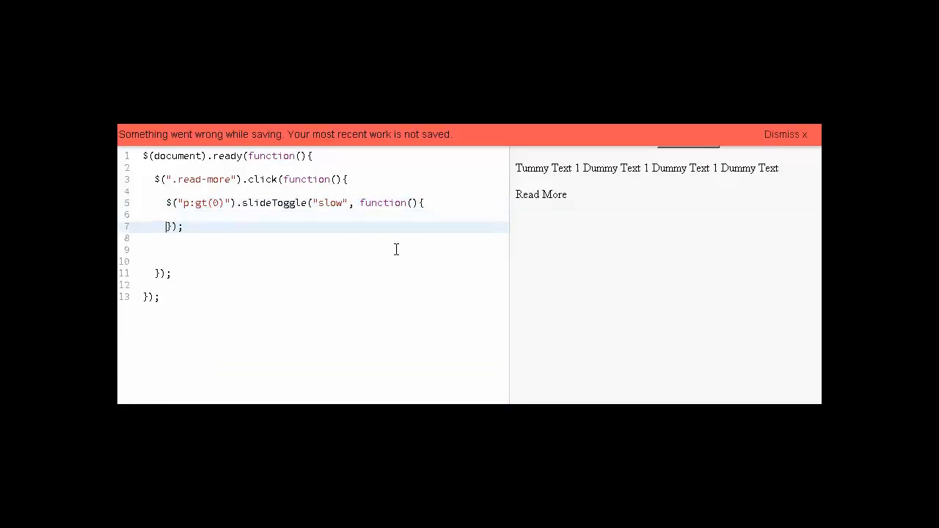
pyautogui.write('var visible= $("p:gt(0)").is(":visible");')
pyautogui.click(326, 239)
pyautogui.write('$(".read-more").text(visible? "Read Less":"Read More");')
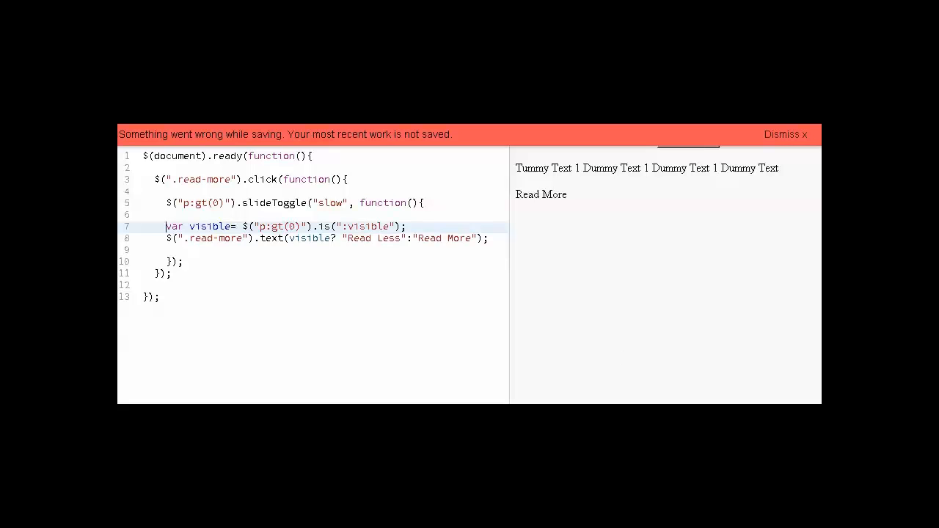
pyautogui.moveTo(793, 139)
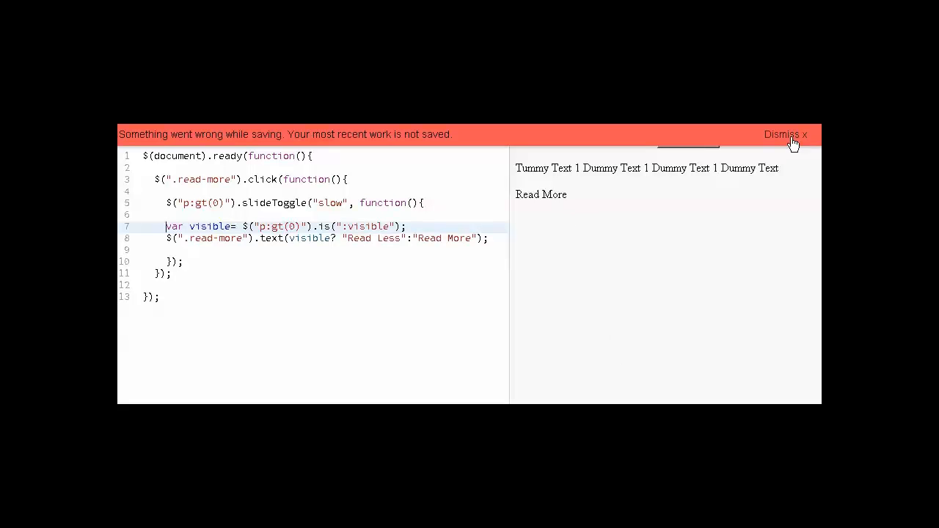
# Step: Dismiss the saving-error banner, then expand (Read Less) and collapse (Read More) the paragraphs
pyautogui.click(786, 134)
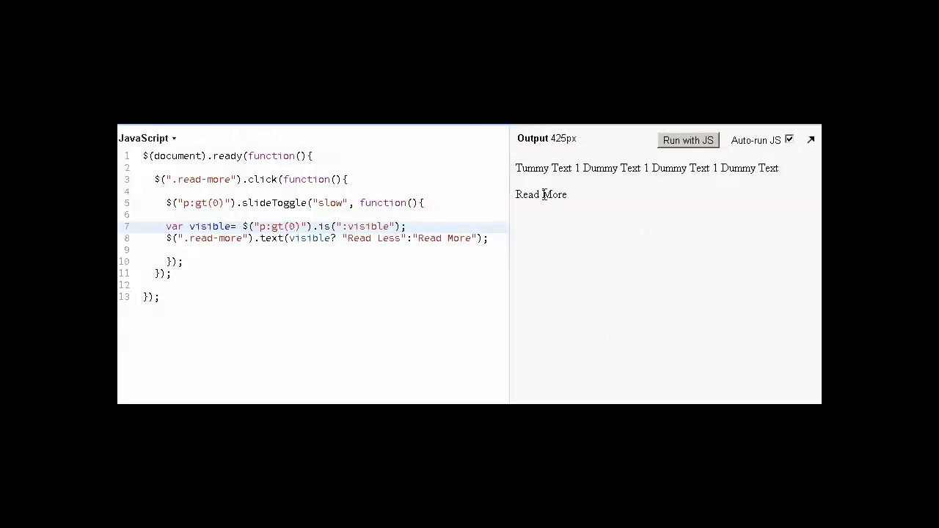
pyautogui.click(541, 194)
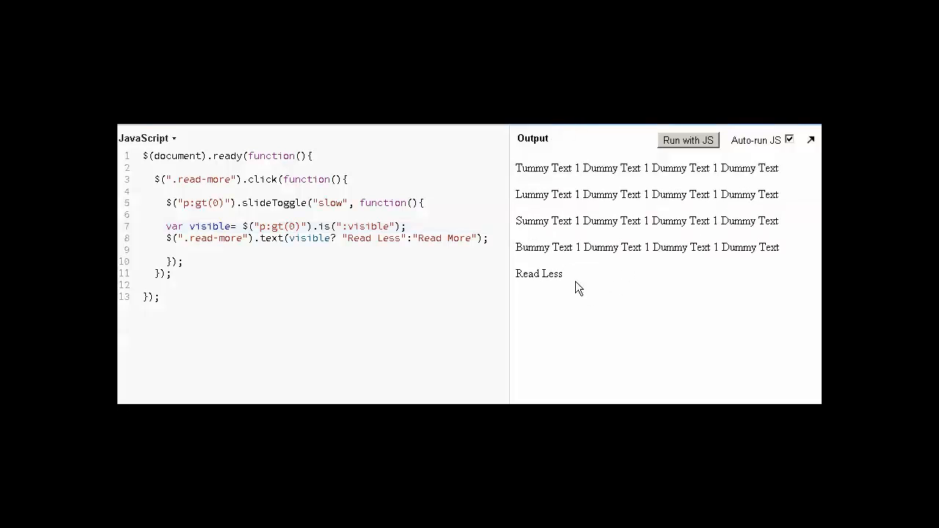
pyautogui.doubleClick(539, 273)
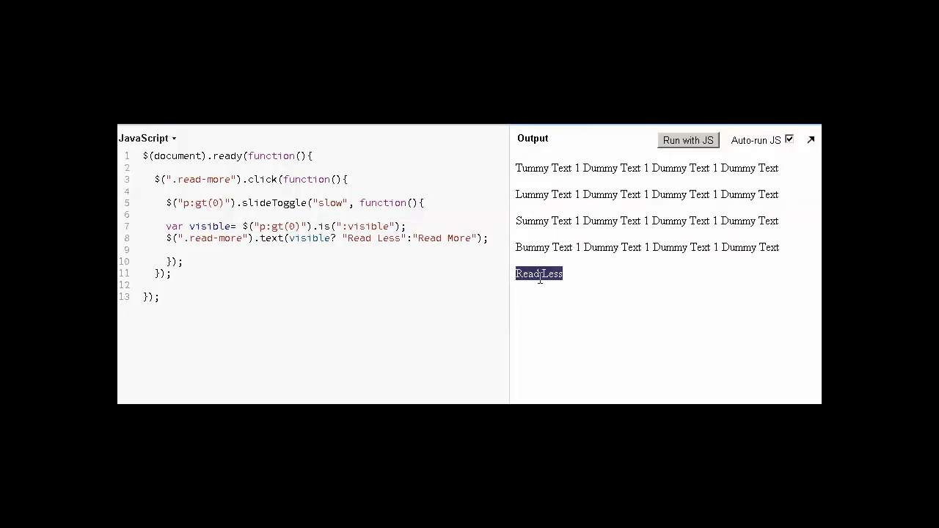
pyautogui.click(539, 274)
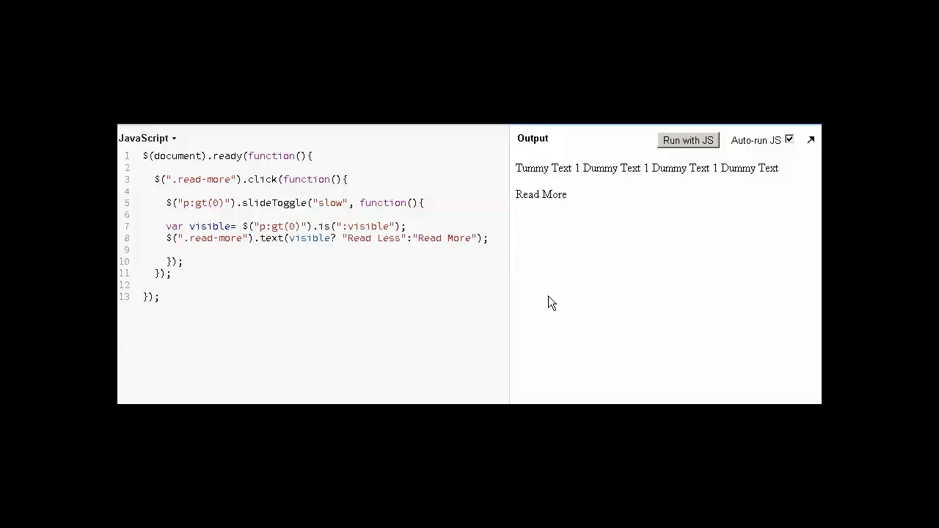